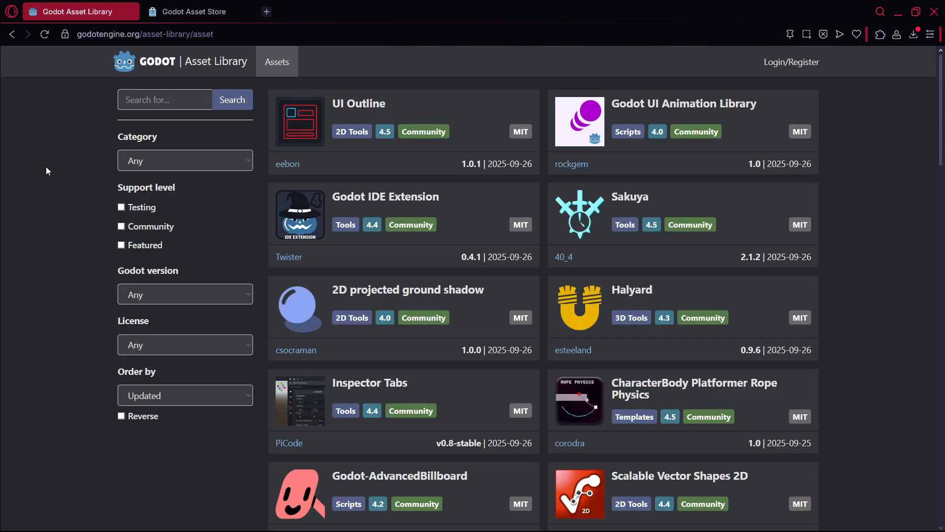
# Search the Godot Asset Library for 'fps' and open the Starter Kit FPS project
pyautogui.click(164, 100)
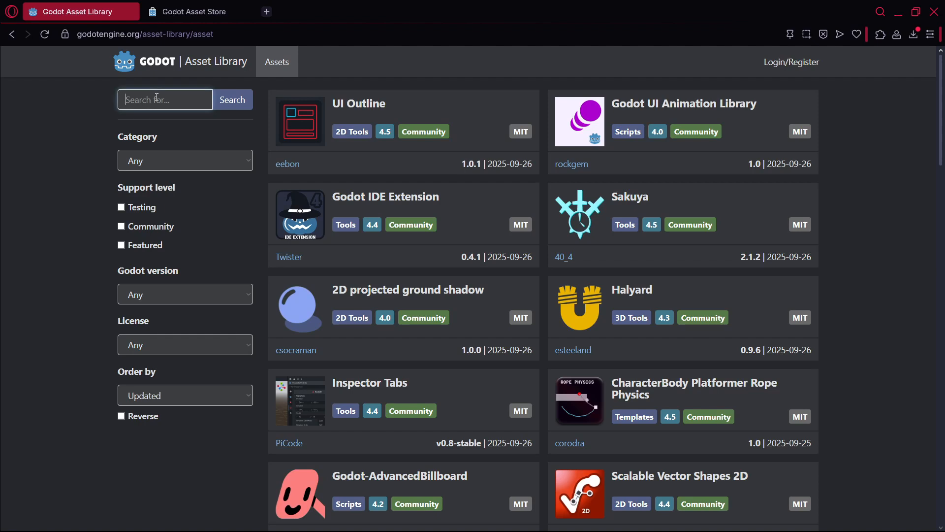
pyautogui.write('fps')
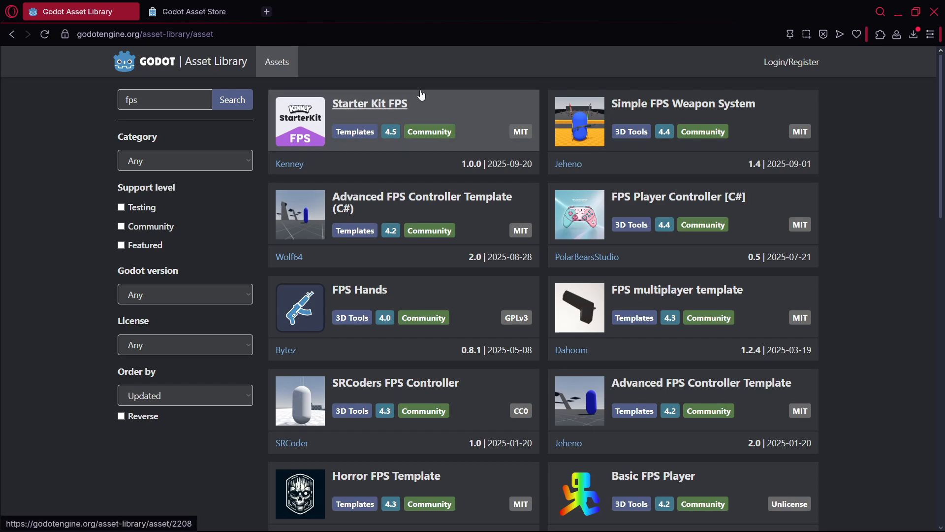
pyautogui.click(174, 516)
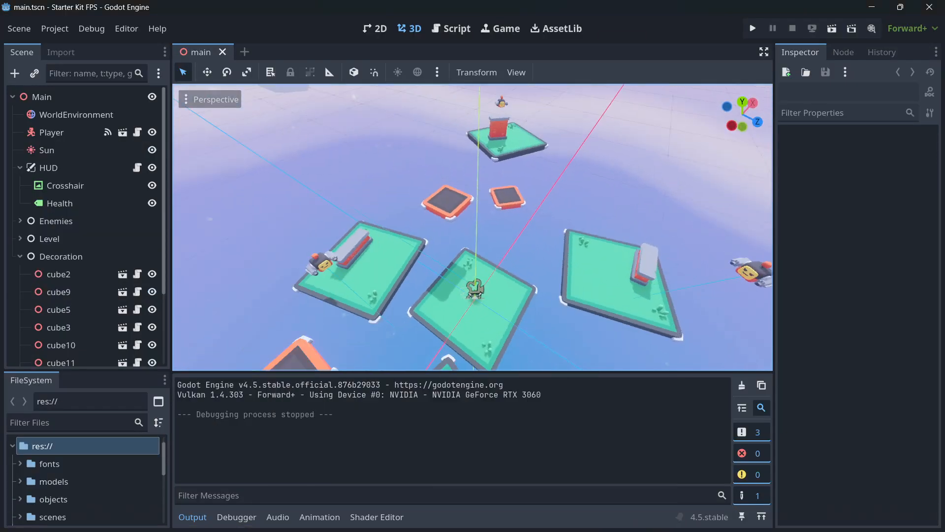
# Switch to the Godot editor for Starter Kit FPS and bring up player.gd
pyautogui.click(752, 28)
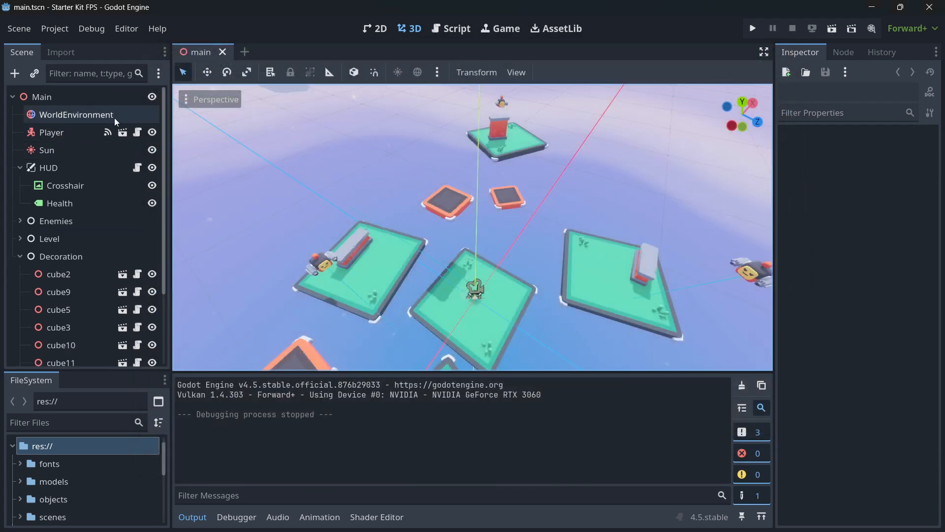
pyautogui.click(451, 28)
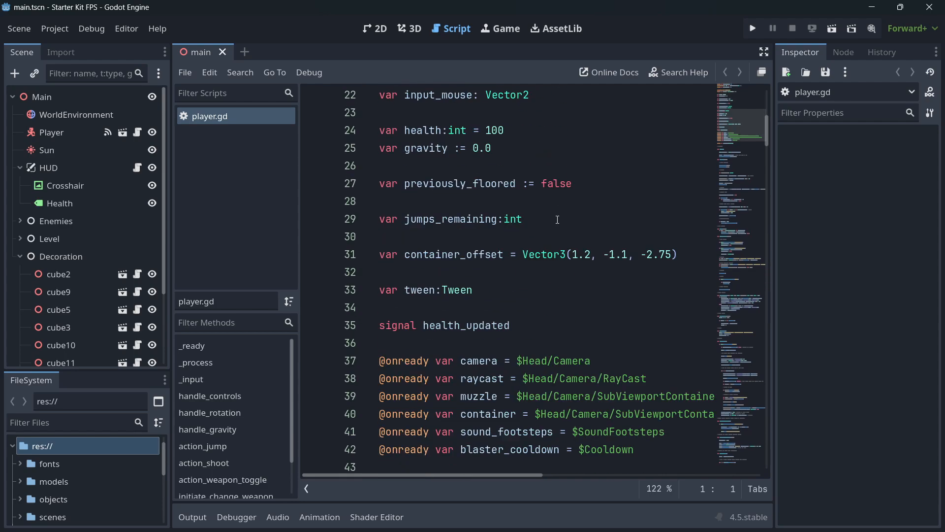
# Scroll down through the player.gd variable declarations
pyautogui.scroll(-3)
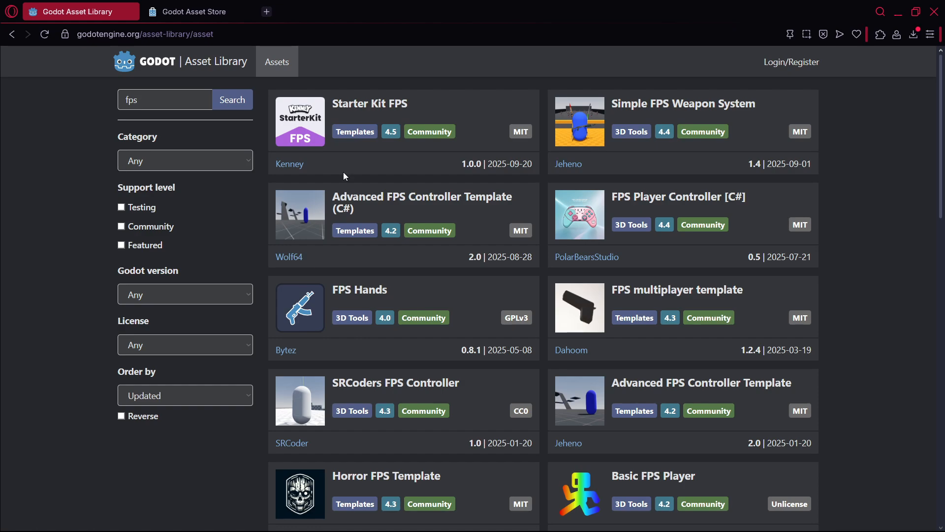
# Search the Asset Library for 'third person' and return to its results list
pyautogui.scroll(-3)
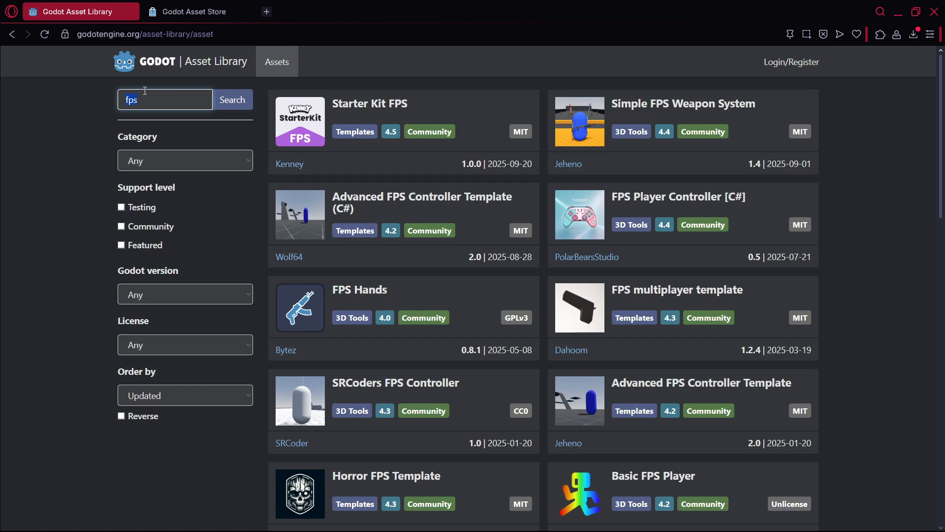
pyautogui.write('third person')
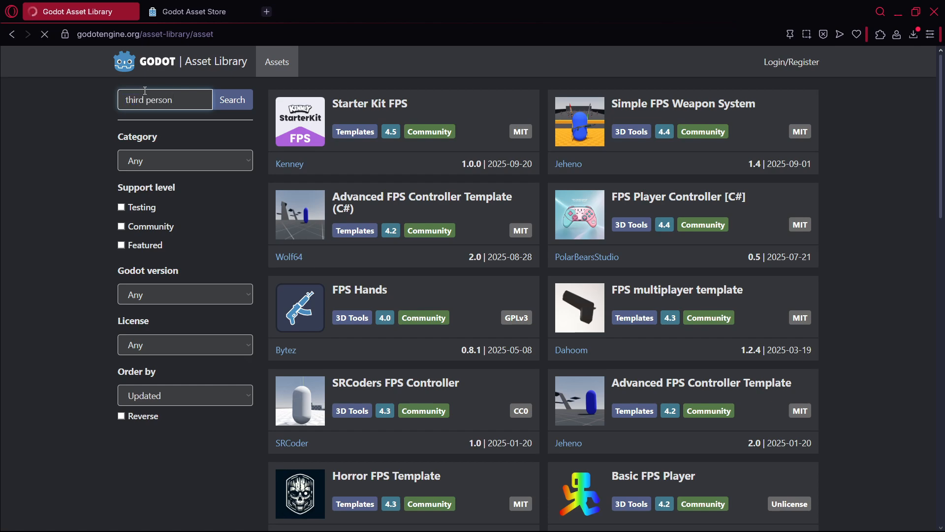
pyautogui.click(232, 100)
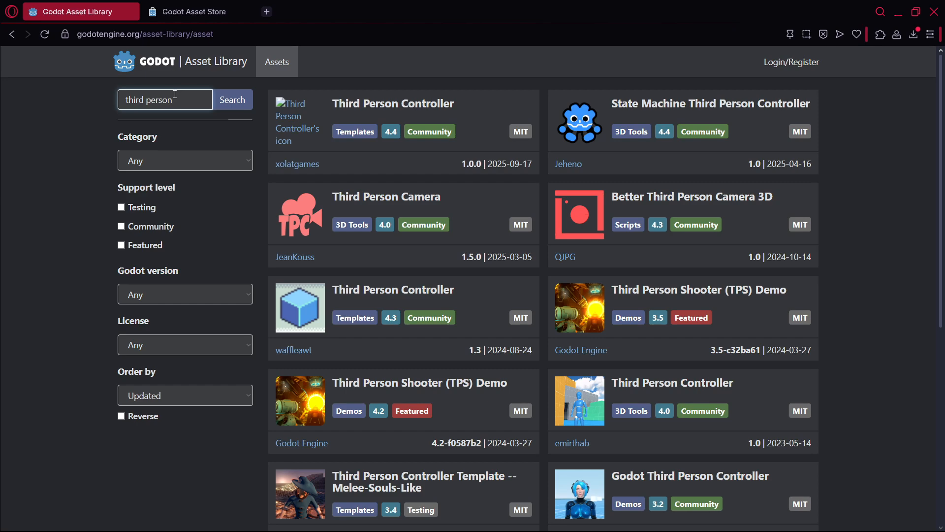
pyautogui.moveTo(392, 103)
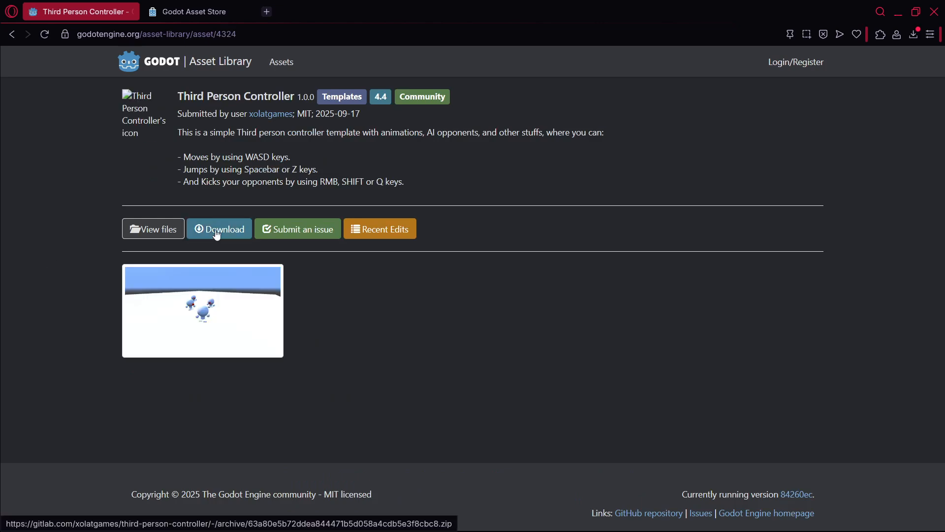
pyautogui.click(11, 34)
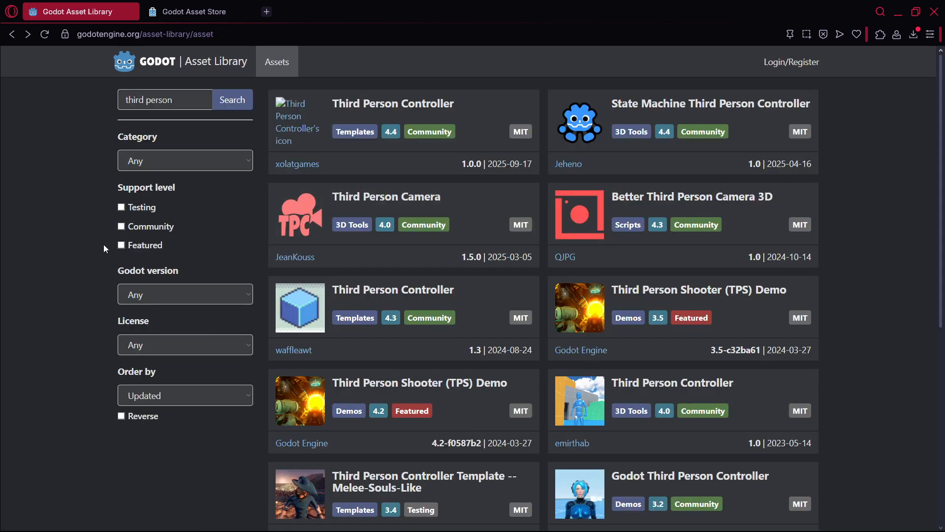
pyautogui.moveTo(53, 201)
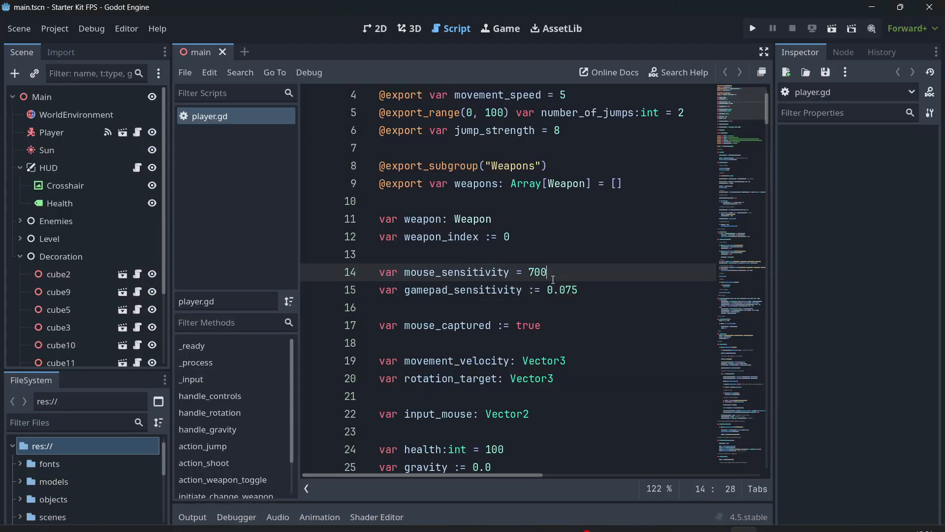
# Review player.gd's exported movement variables, from jump_strength to the sensitivity values
pyautogui.scroll(-3)
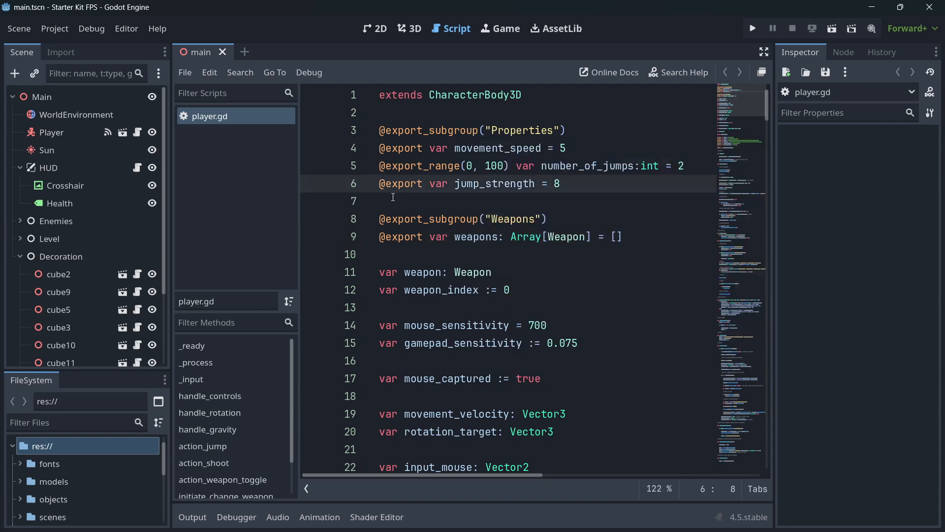
pyautogui.scroll(-3)
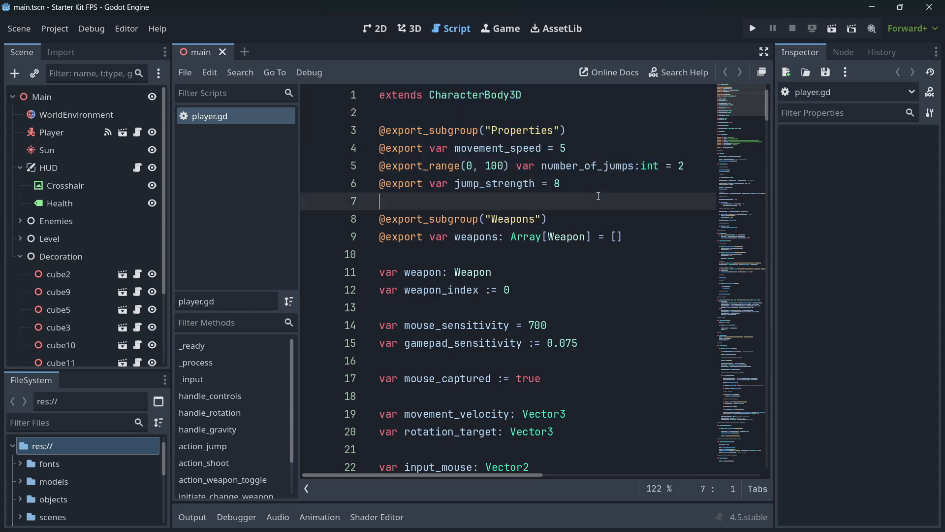
pyautogui.click(561, 183)
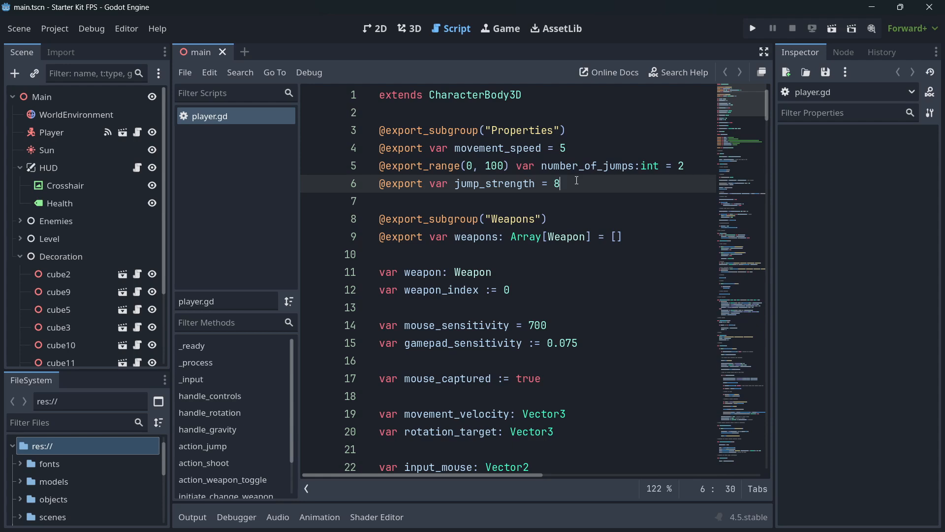
pyautogui.scroll(-3)
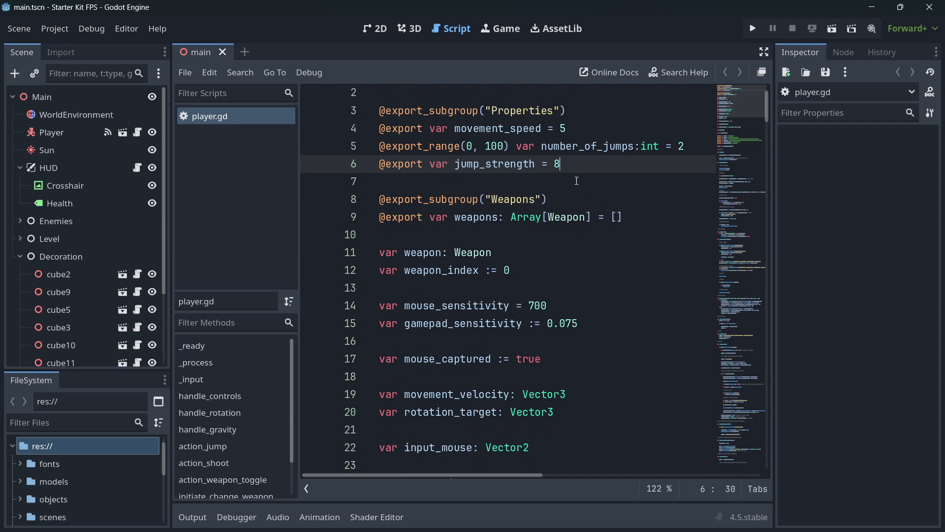
pyautogui.scroll(3)
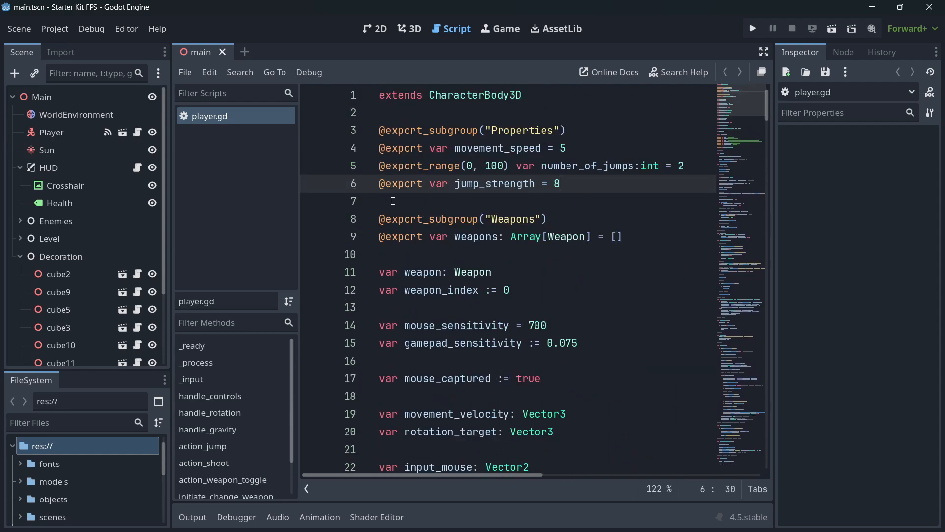
pyautogui.click(414, 29)
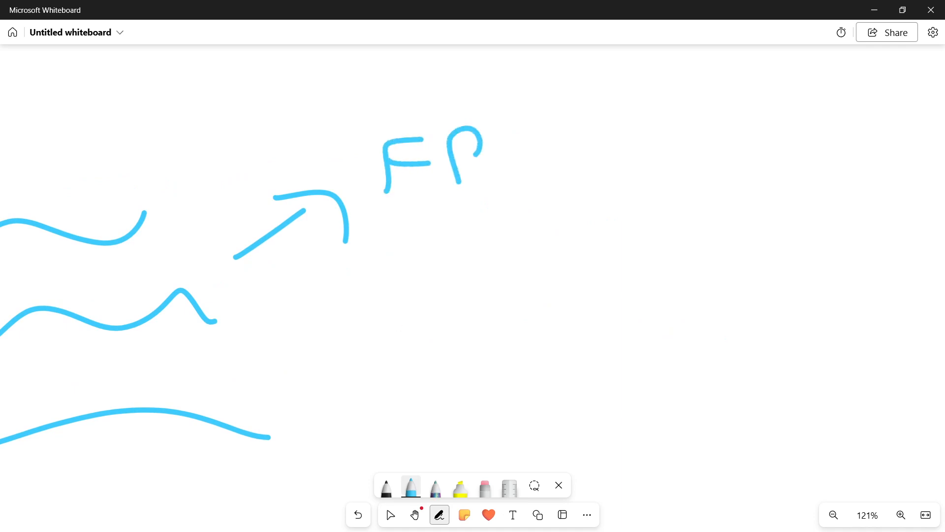
# Handwrite FPSC and a second abbreviation, and draw an arrow down to a third label
pyautogui.moveTo(500, 127); pyautogui.dragTo(610, 169)
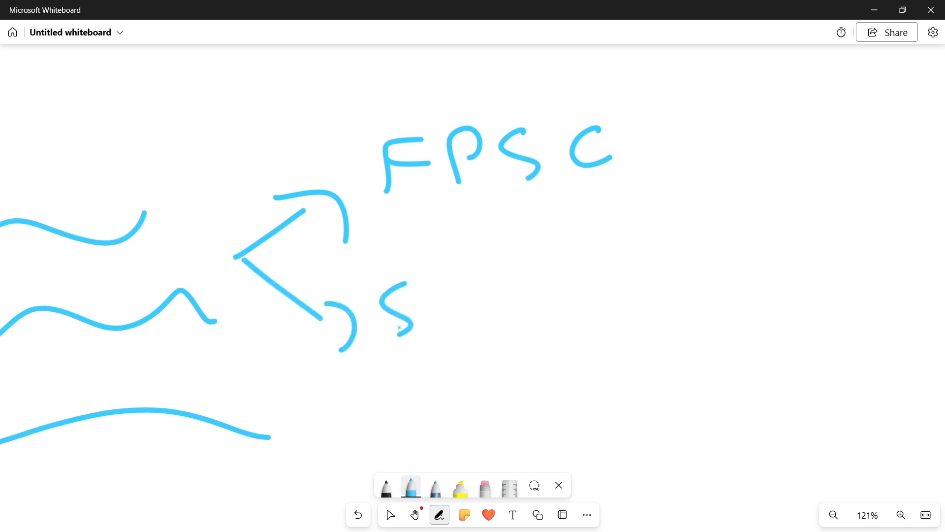
pyautogui.moveTo(441, 284); pyautogui.dragTo(537, 337)
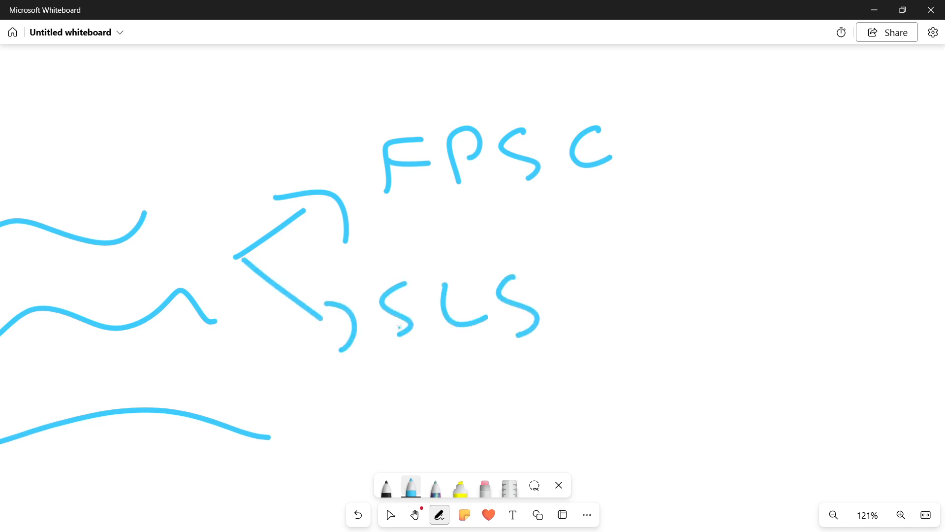
pyautogui.moveTo(232, 244); pyautogui.dragTo(320, 416)
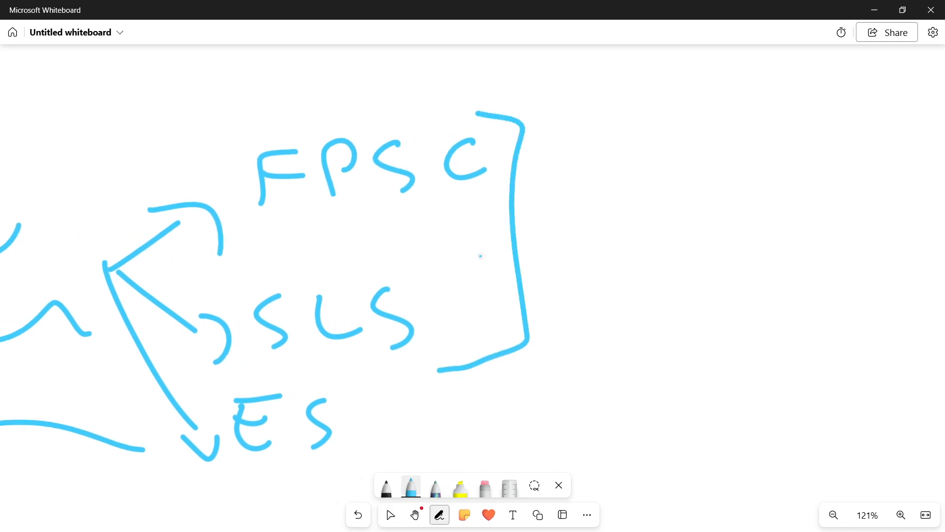
# Rewrite the third label as GUU and draw an arrow to its right
pyautogui.click(390, 514)
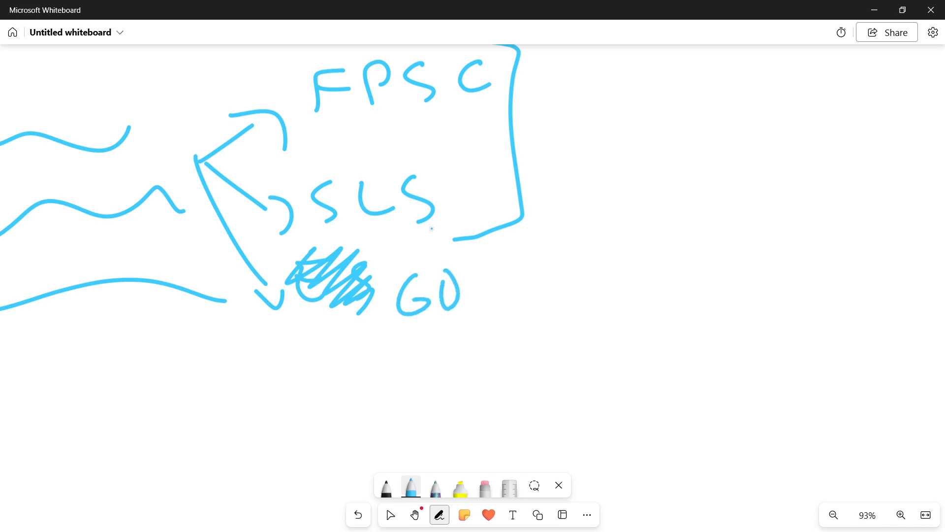
pyautogui.moveTo(464, 272); pyautogui.dragTo(483, 307)
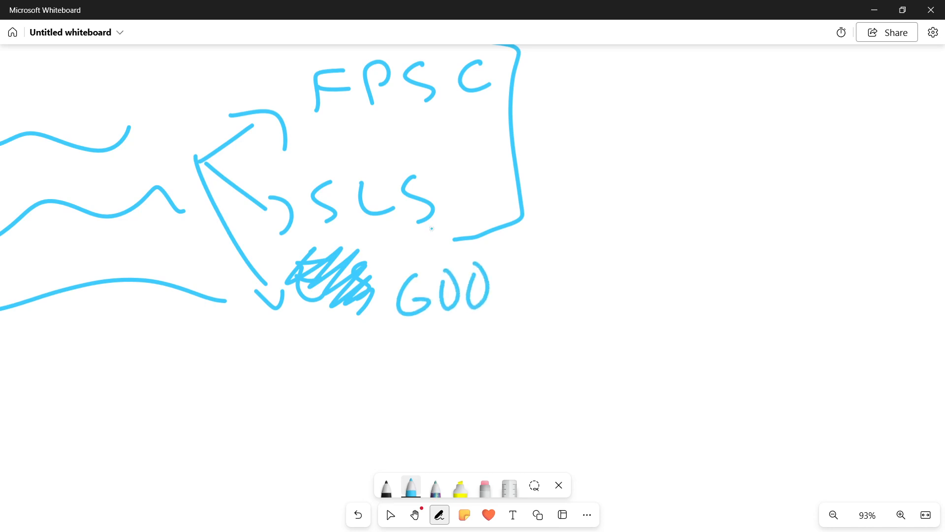
pyautogui.moveTo(507, 293); pyautogui.dragTo(582, 296)
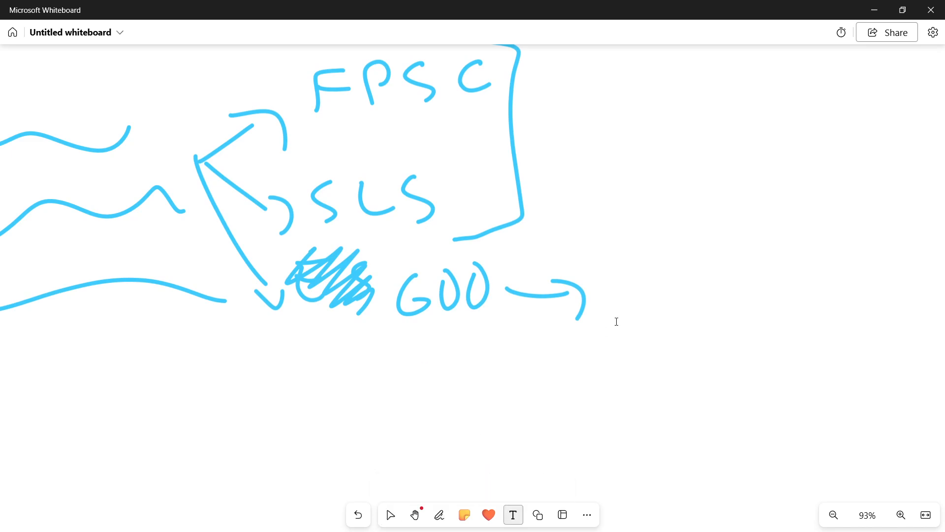
# Type the note 'Good and interesting game ideas' after the GUU arrow
pyautogui.write('Good an')
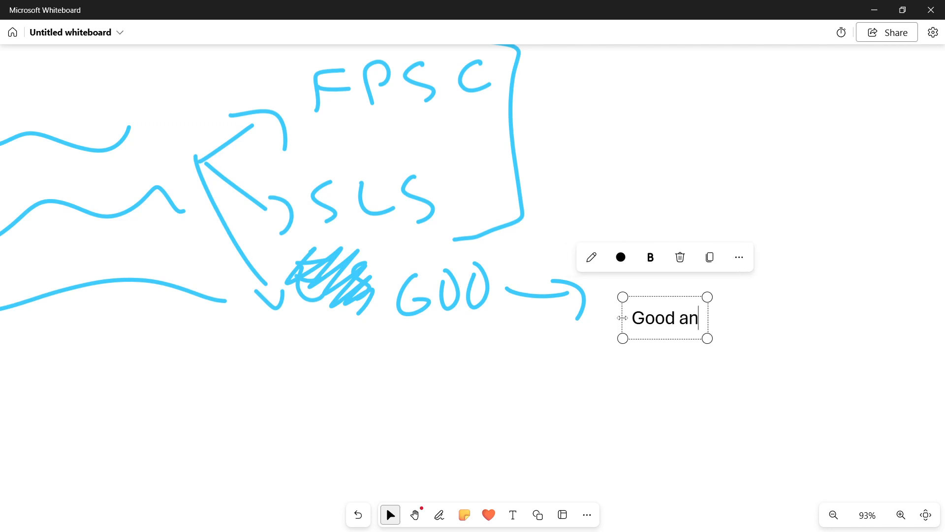
pyautogui.write('d interesting game')
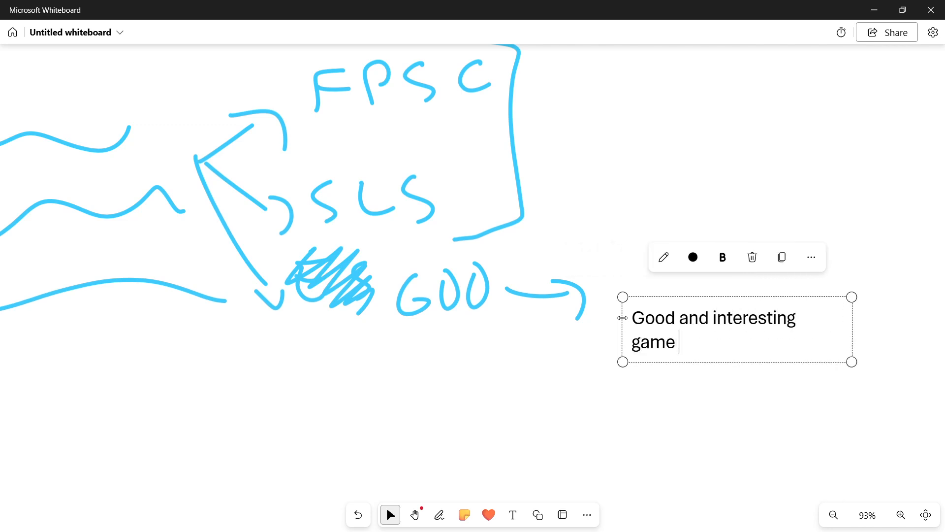
pyautogui.write('ideas')
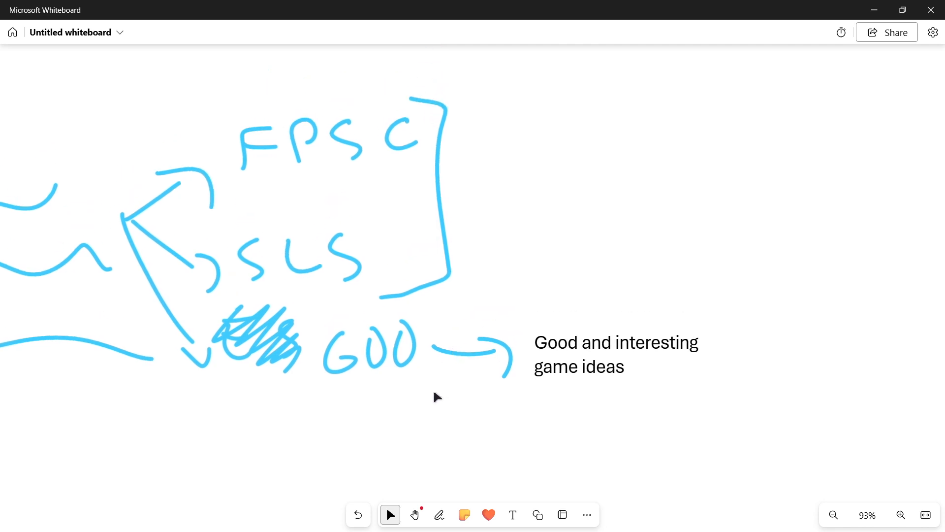
pyautogui.click(440, 514)
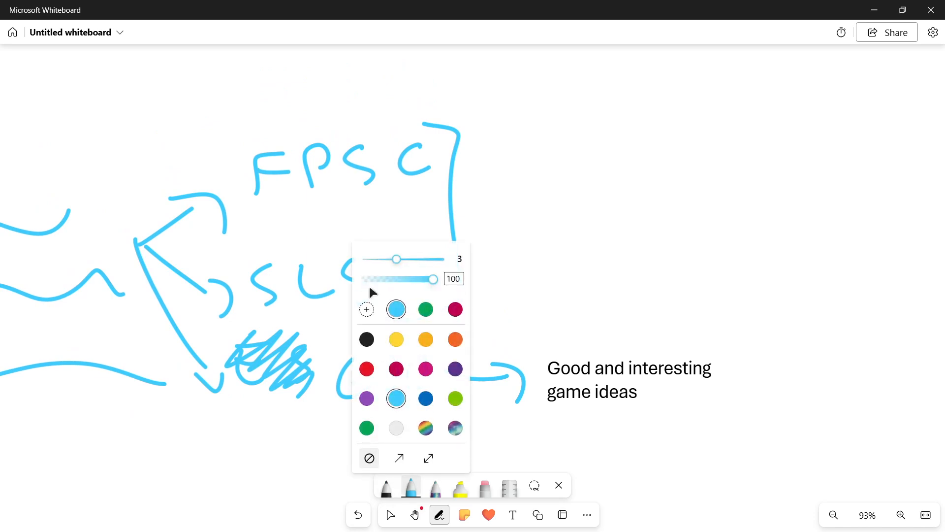
# Mark the second label with a red cross and the game-ideas note with a green check
pyautogui.click(395, 368)
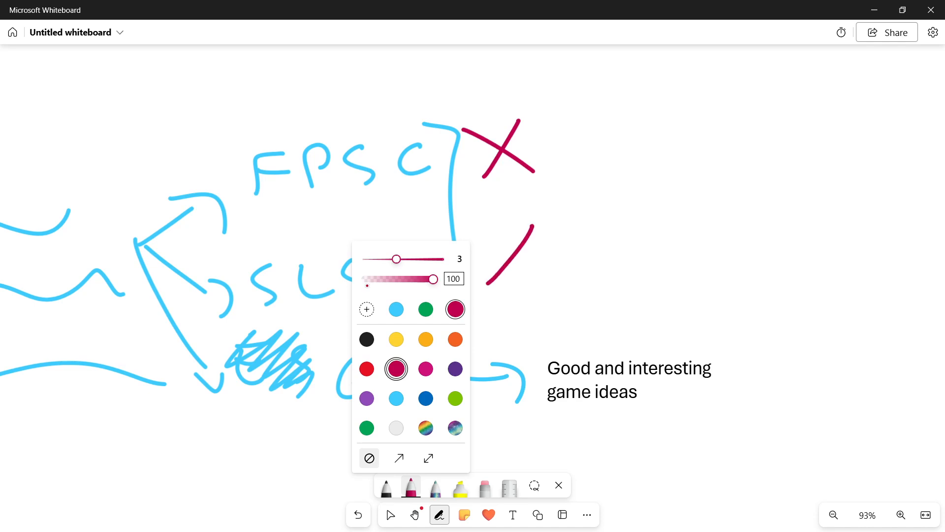
pyautogui.moveTo(489, 232); pyautogui.dragTo(540, 284)
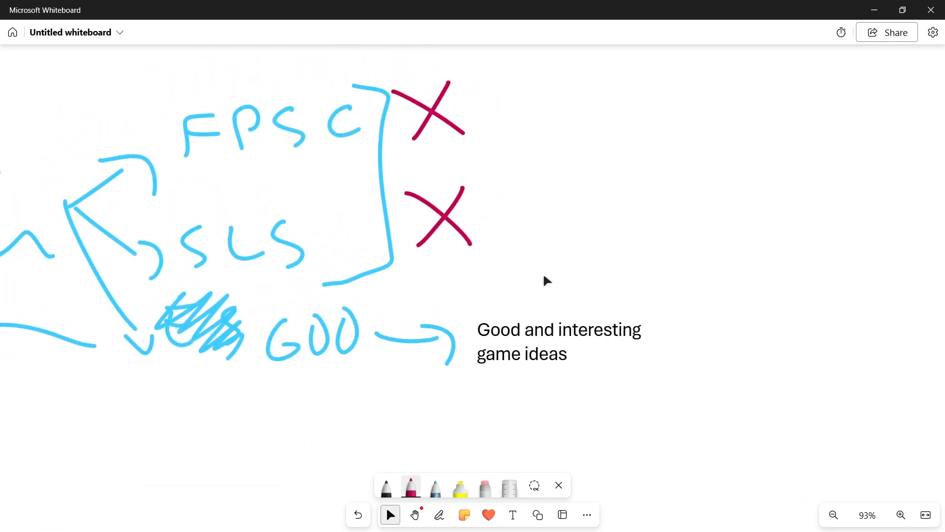
pyautogui.click(411, 486)
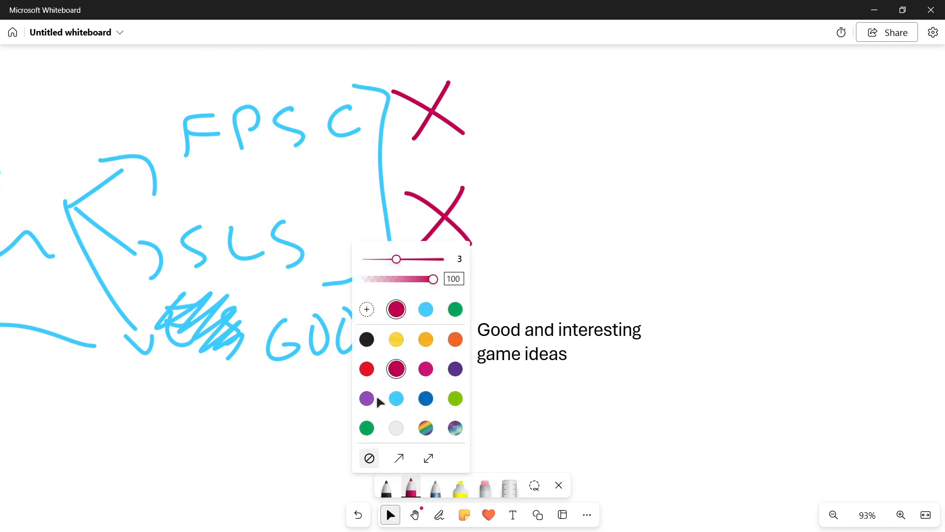
pyautogui.click(425, 398)
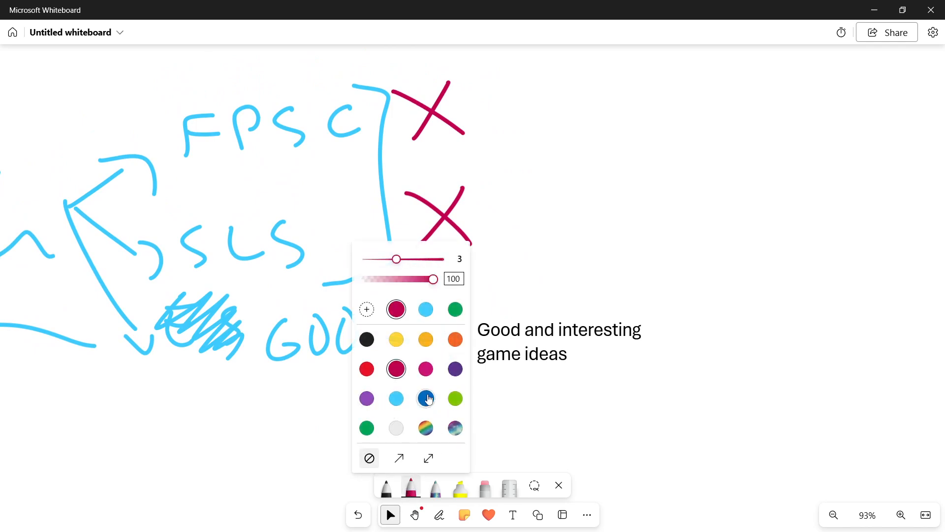
pyautogui.click(455, 308)
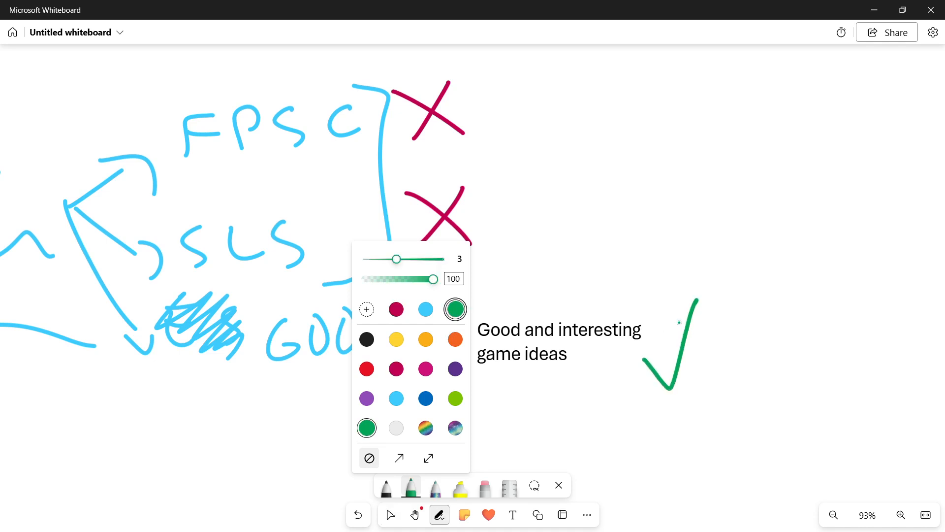
pyautogui.moveTo(680, 327)
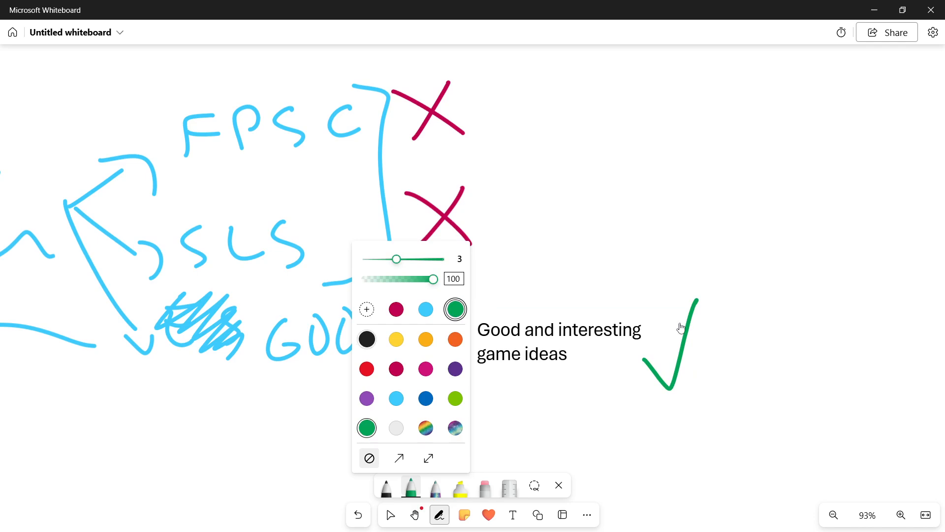
pyautogui.click(396, 398)
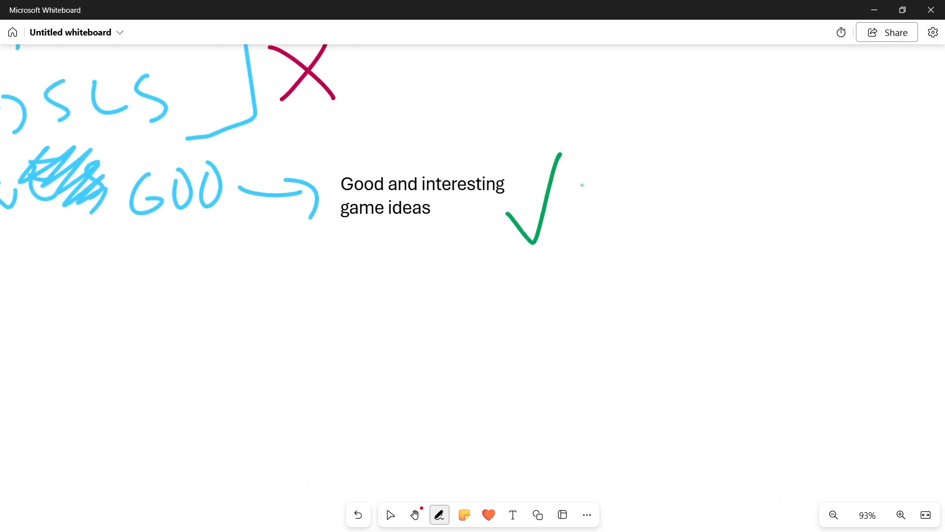
# Underline both lines of the game-ideas note and draw branching lines beneath it
pyautogui.moveTo(342, 194); pyautogui.dragTo(502, 193)
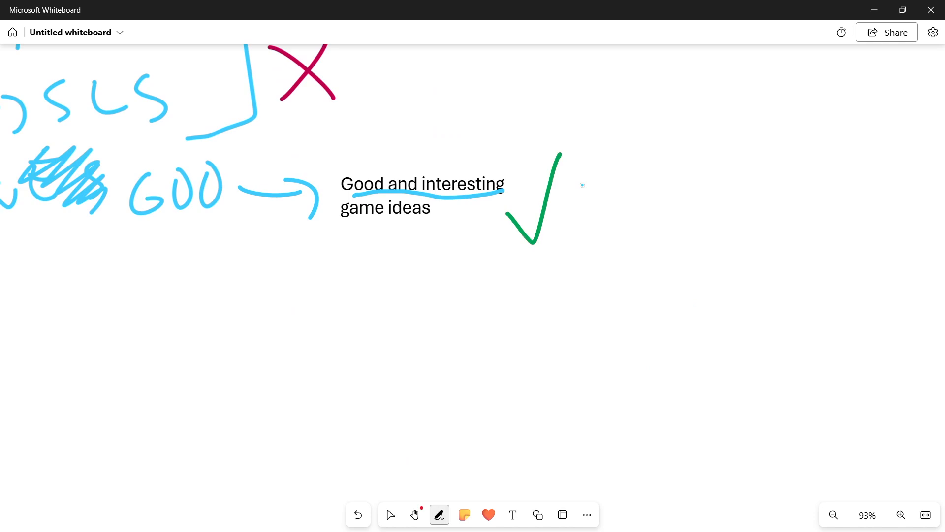
pyautogui.moveTo(333, 216); pyautogui.dragTo(431, 217)
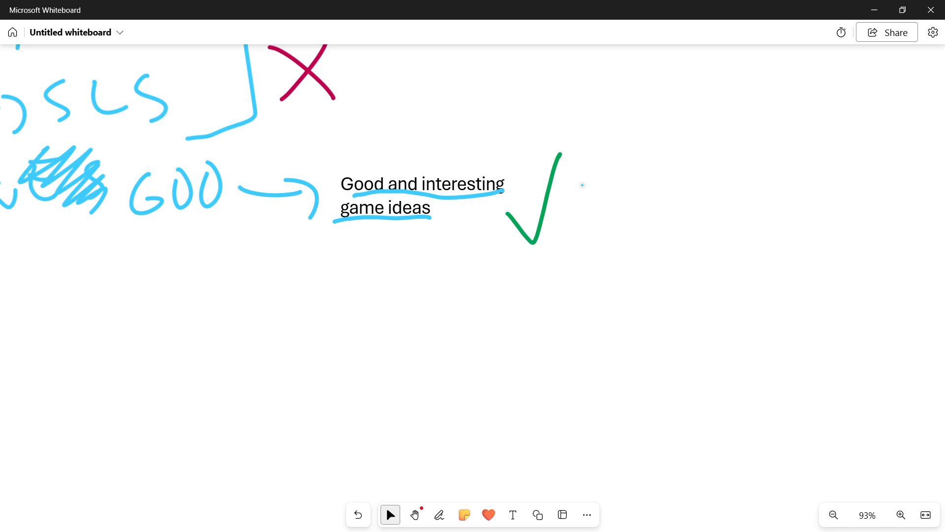
pyautogui.moveTo(323, 238)
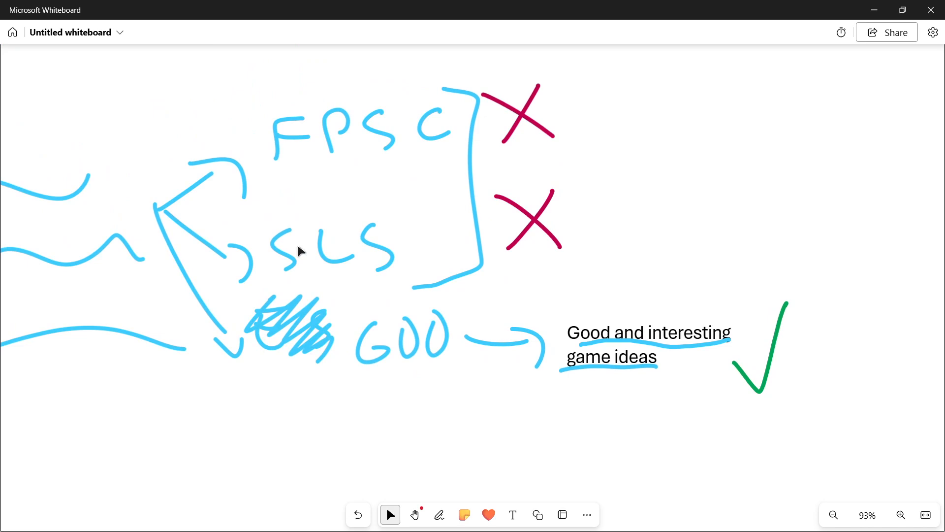
pyautogui.moveTo(304, 157)
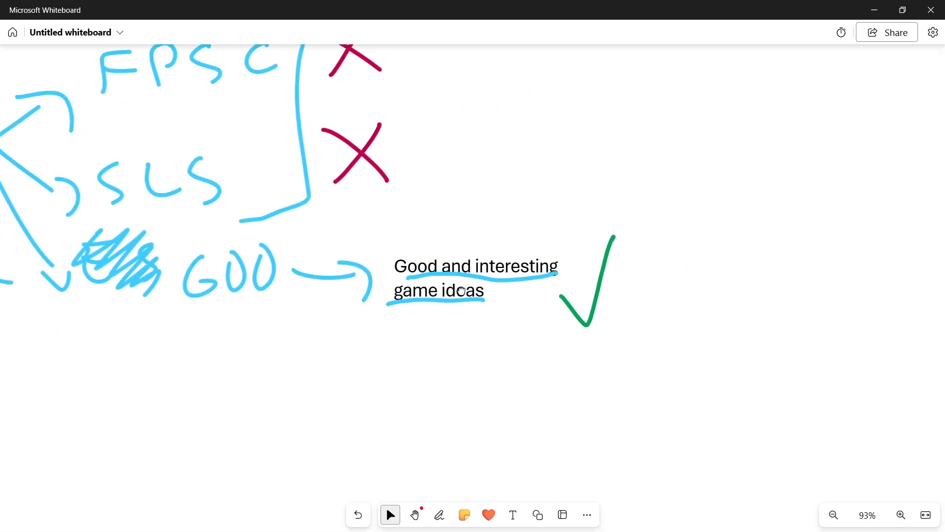
pyautogui.click(440, 515)
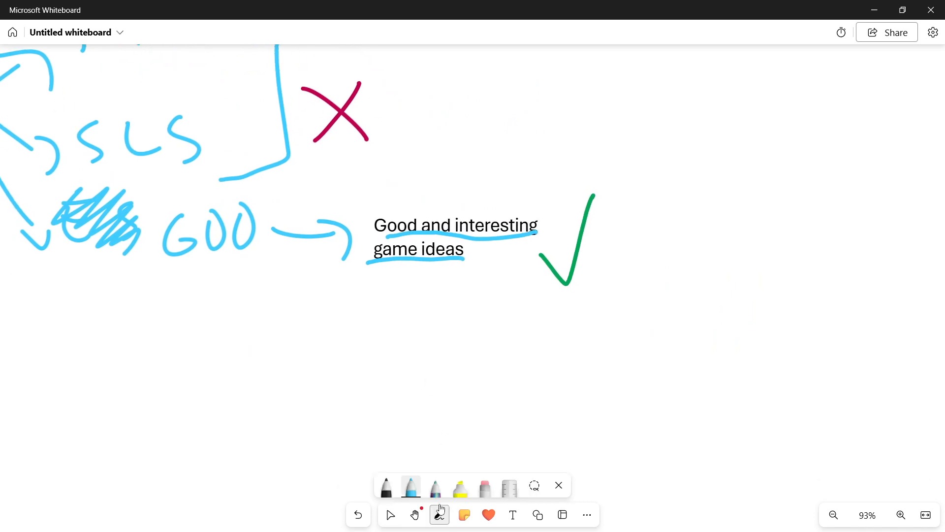
pyautogui.moveTo(410, 485)
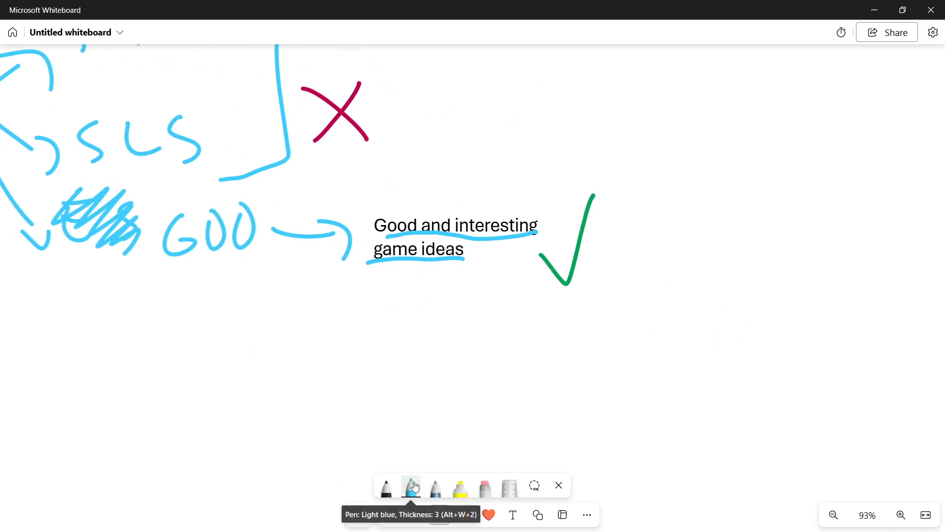
pyautogui.moveTo(384, 293); pyautogui.dragTo(443, 376)
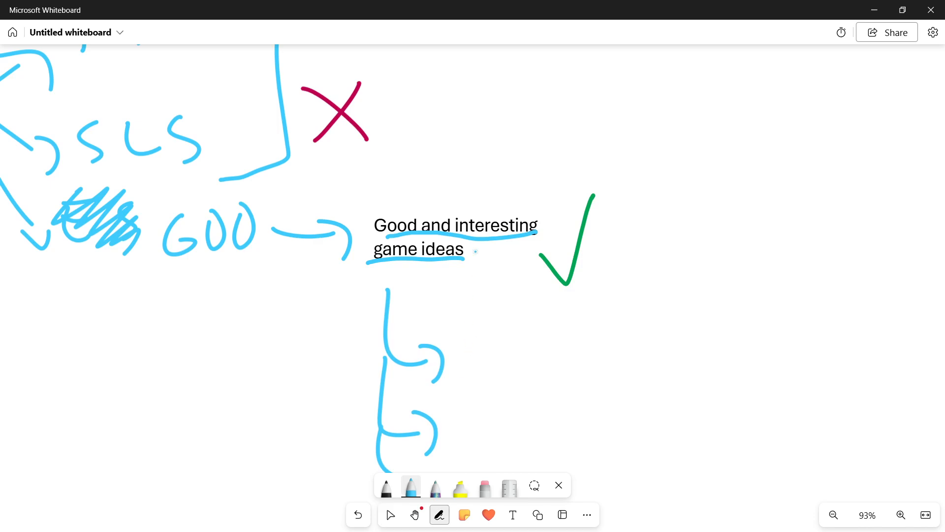
# Label the branches 'Game feel', 'Narrative or story that is memorable' and 'Engaging game mechanics'
pyautogui.scroll(-3)
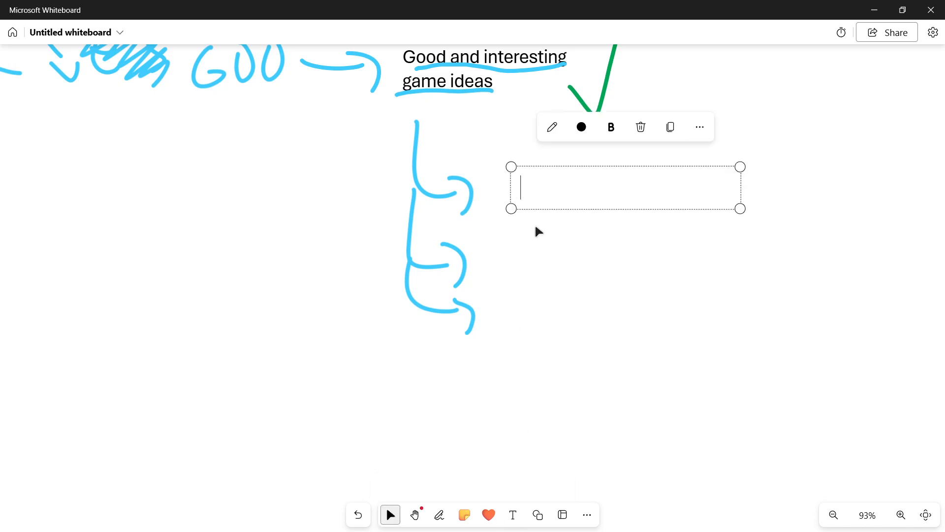
pyautogui.write('Game feel')
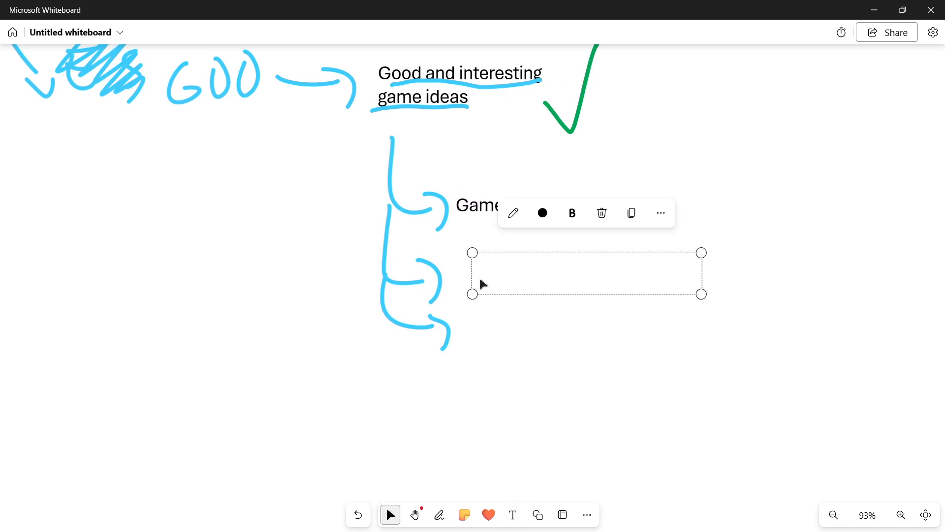
pyautogui.write('Narrative')
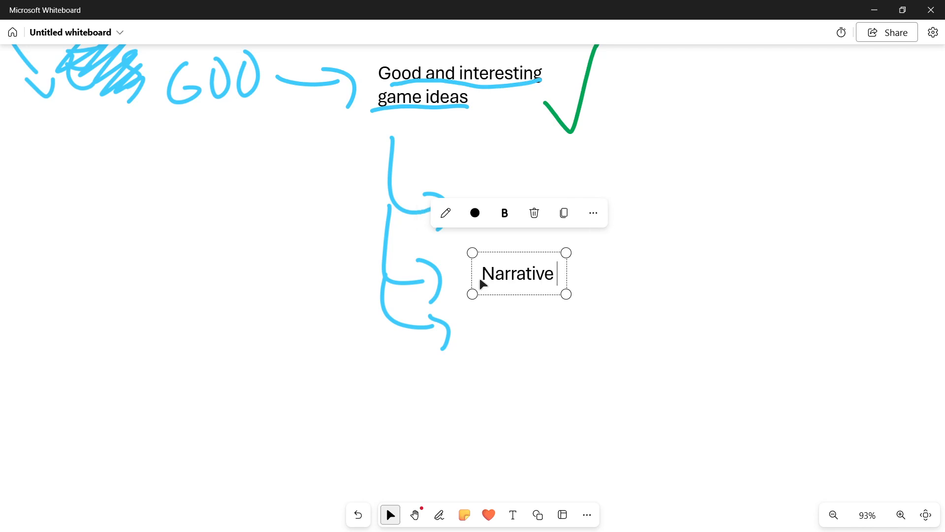
pyautogui.write('or story')
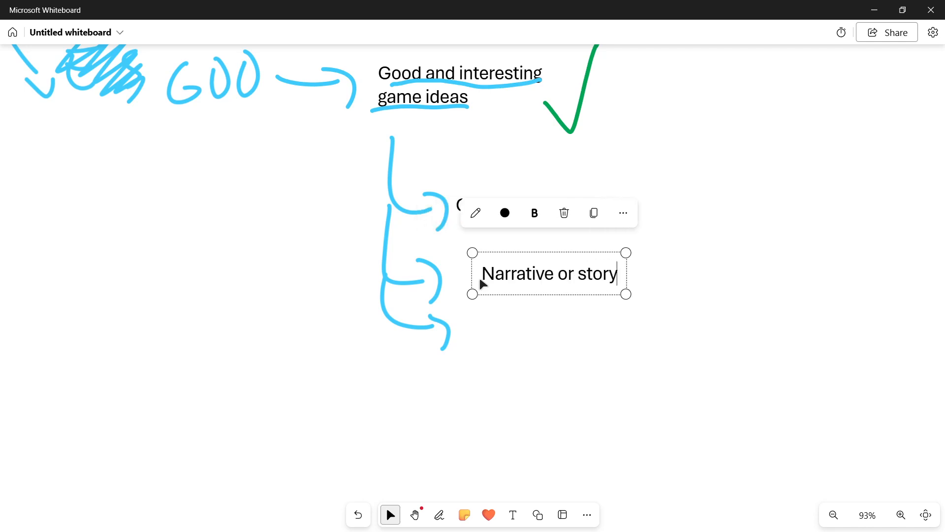
pyautogui.write('that is memorable')
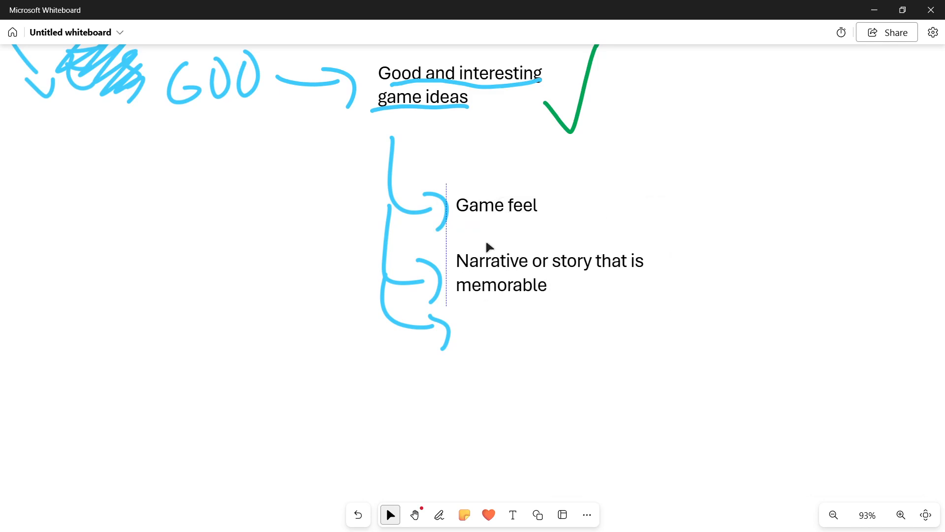
pyautogui.click(548, 274)
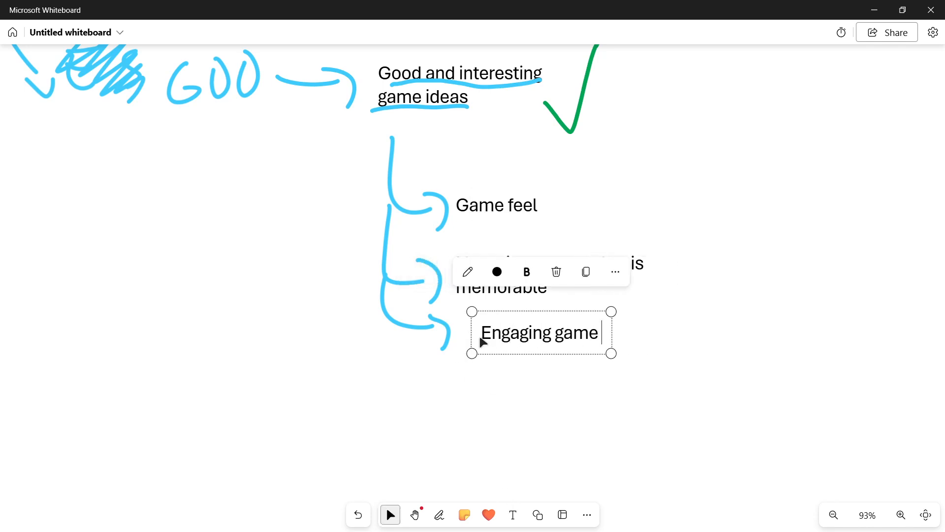
pyautogui.write('mechanics')
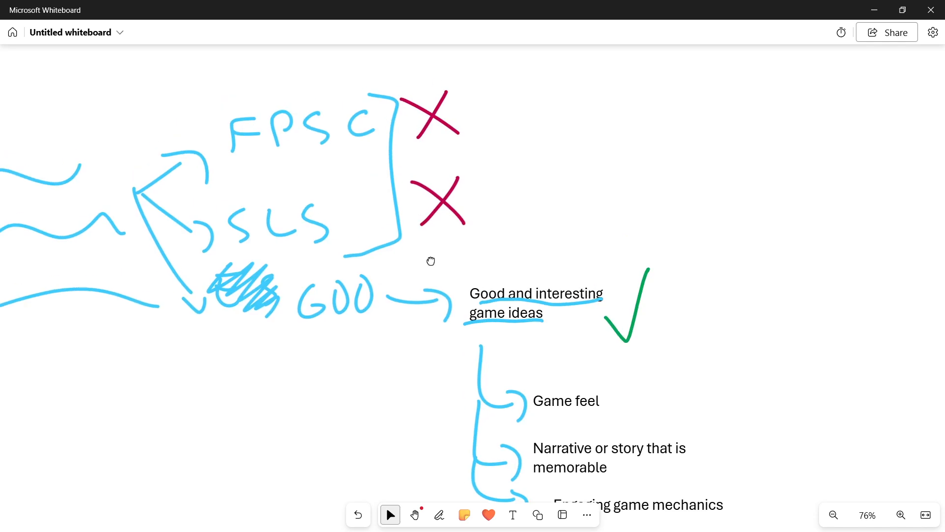
# Draw a blue down arrow and bracket beside the three points, then circle FPSC and SLS
pyautogui.click(439, 514)
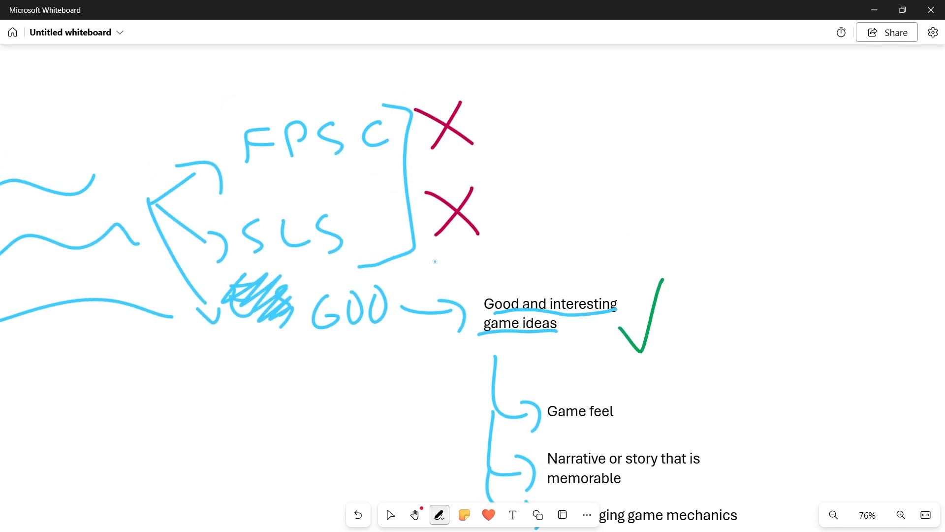
pyautogui.moveTo(214, 132); pyautogui.dragTo(431, 202)
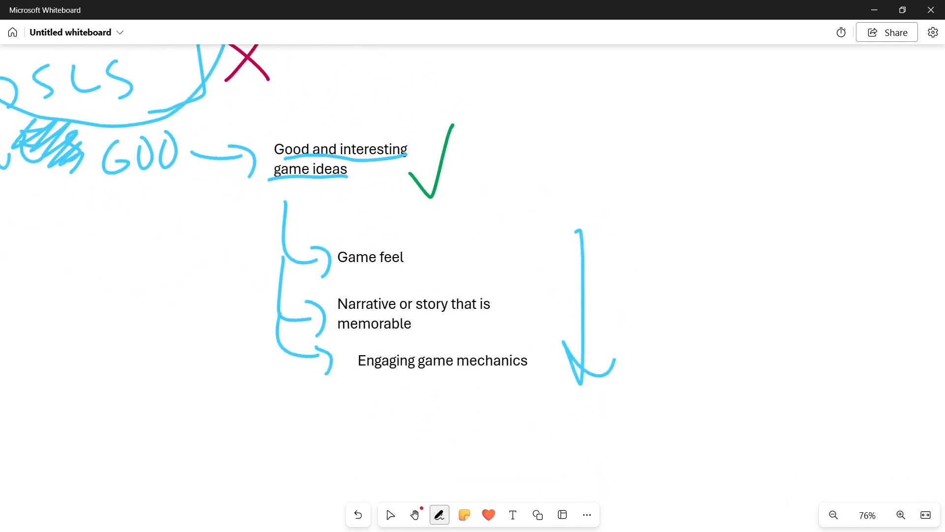
pyautogui.moveTo(464, 231); pyautogui.dragTo(534, 325)
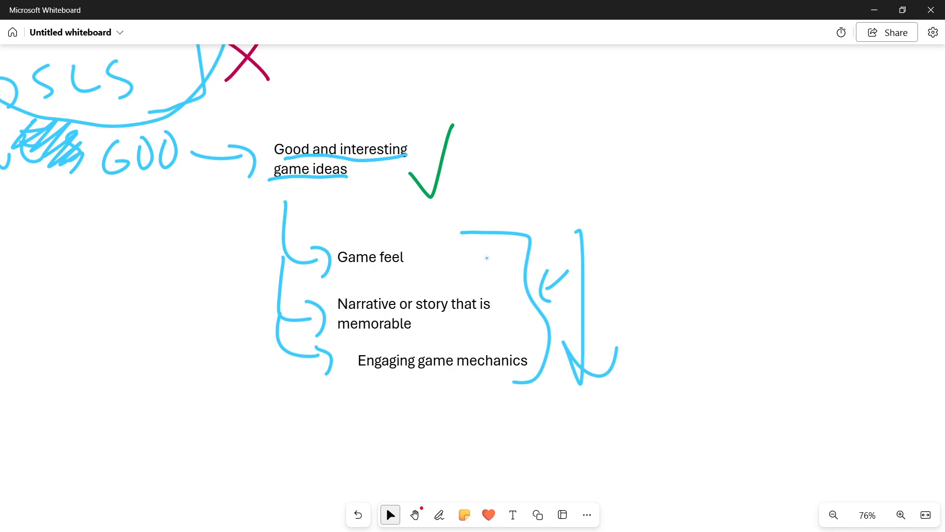
pyautogui.scroll(-3)
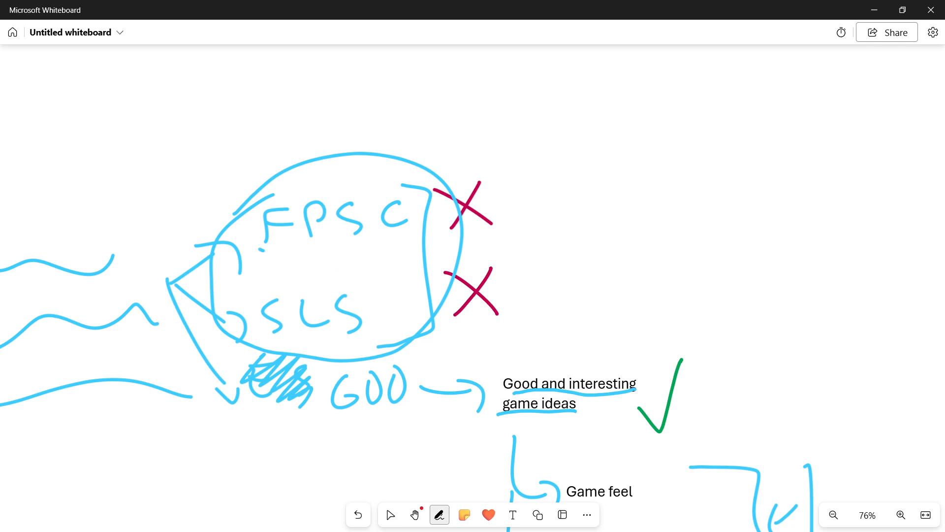
pyautogui.moveTo(260, 247); pyautogui.dragTo(422, 235)
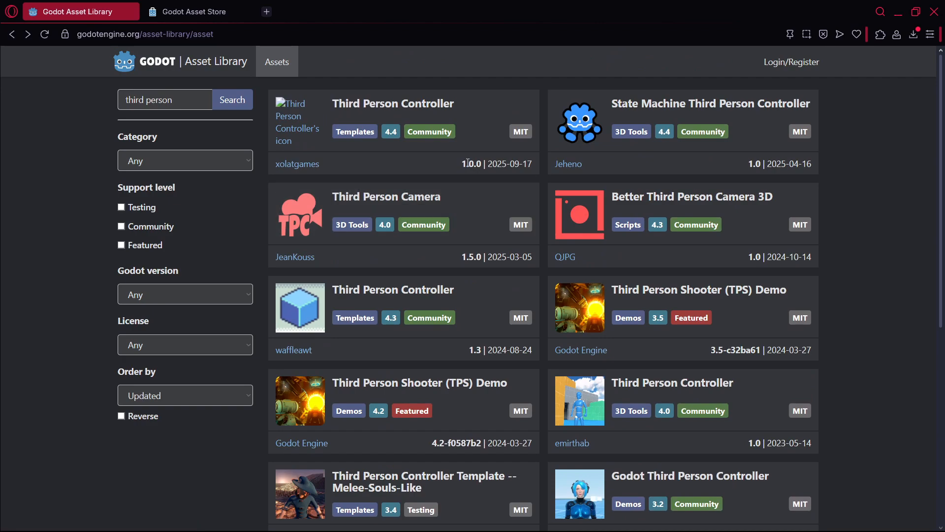
# Filter the Godot Asset Store listings to assets tagged Tool, briefly trying the 3D tag first
pyautogui.click(193, 11)
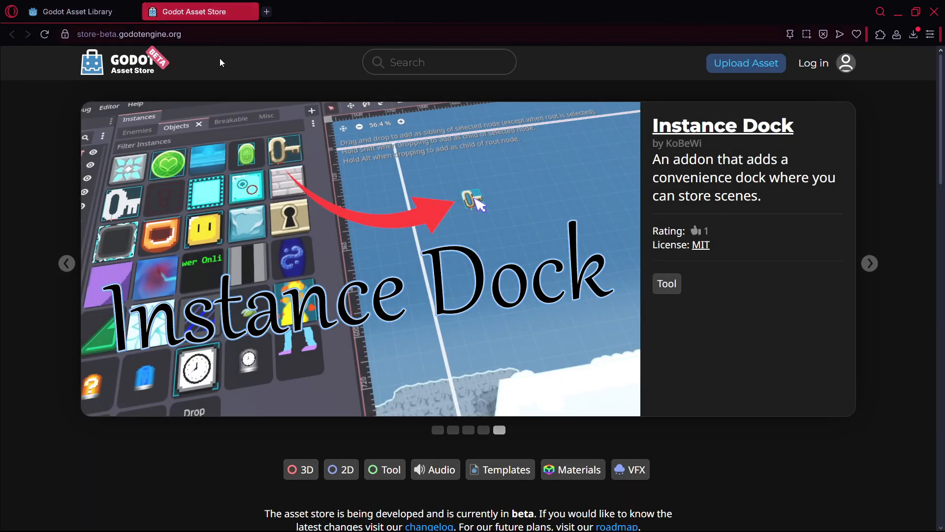
pyautogui.scroll(-3)
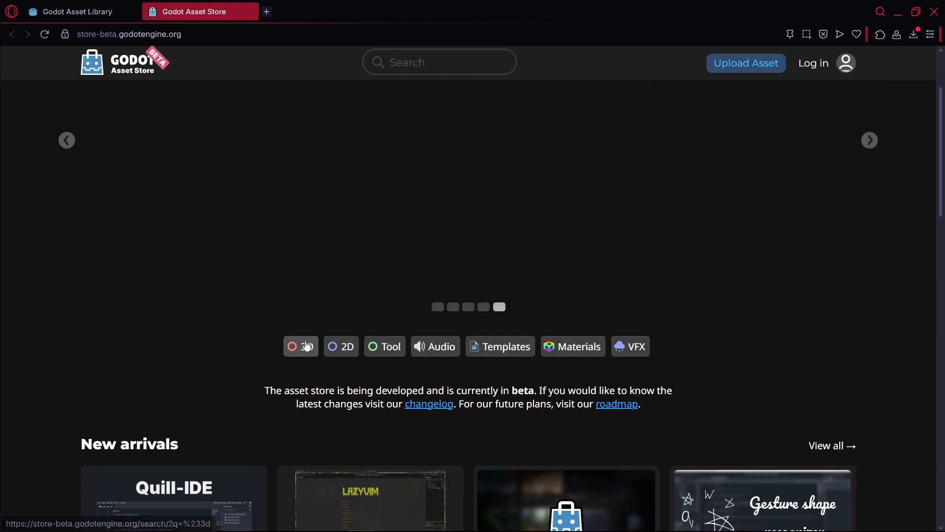
pyautogui.click(384, 346)
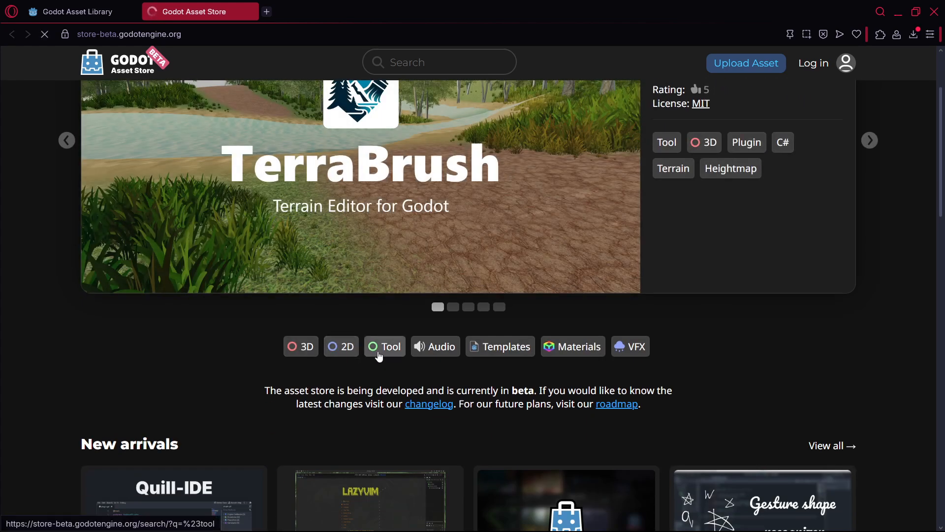
pyautogui.click(300, 346)
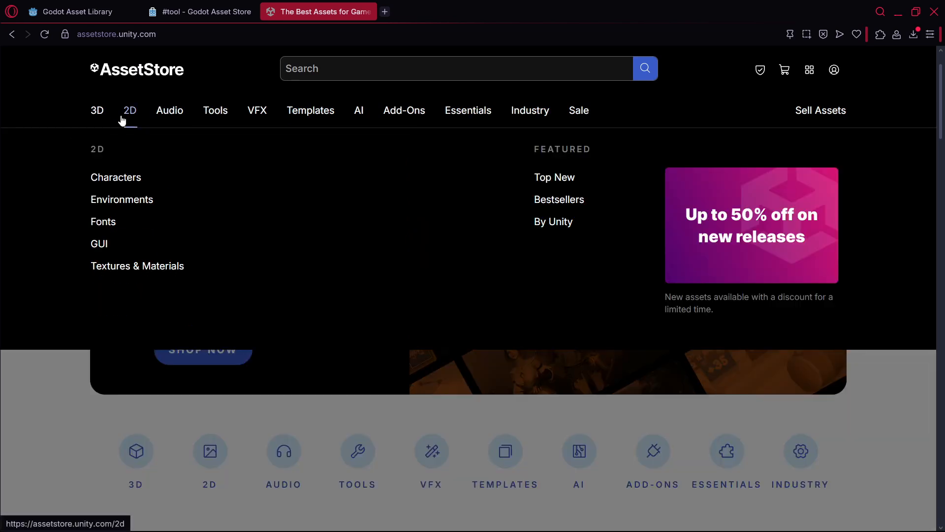
pyautogui.moveTo(215, 110)
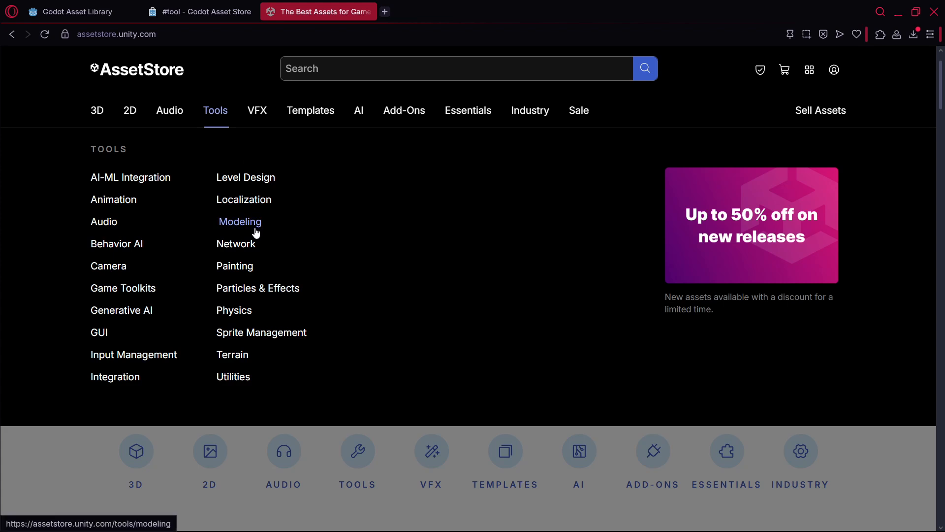
pyautogui.moveTo(111, 246)
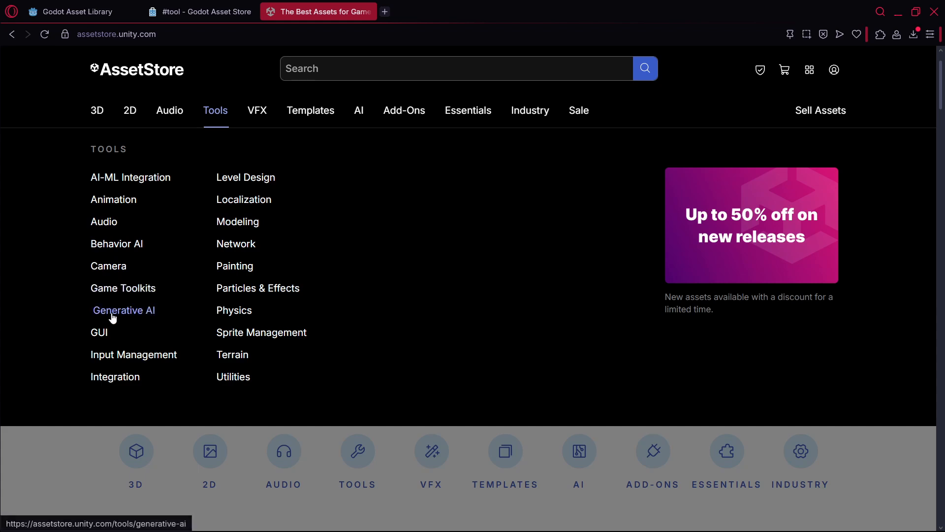
pyautogui.moveTo(134, 354)
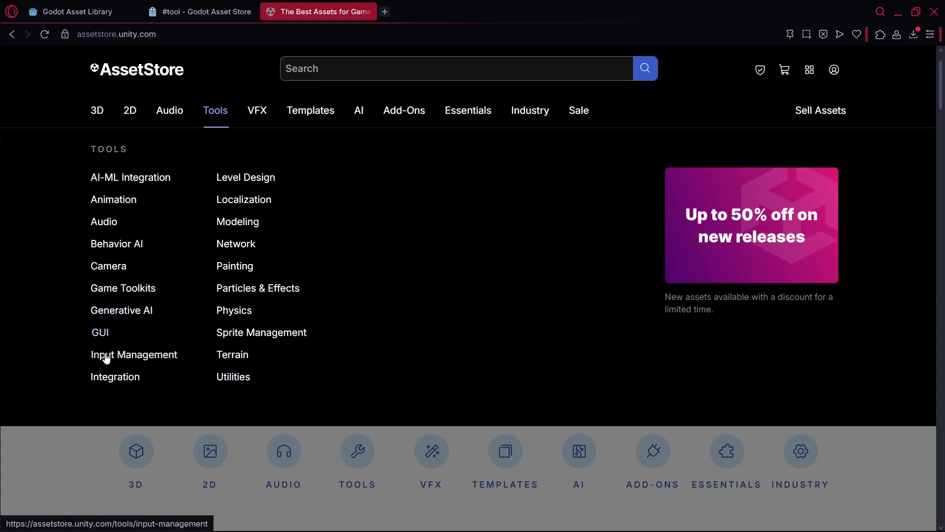
pyautogui.moveTo(240, 211)
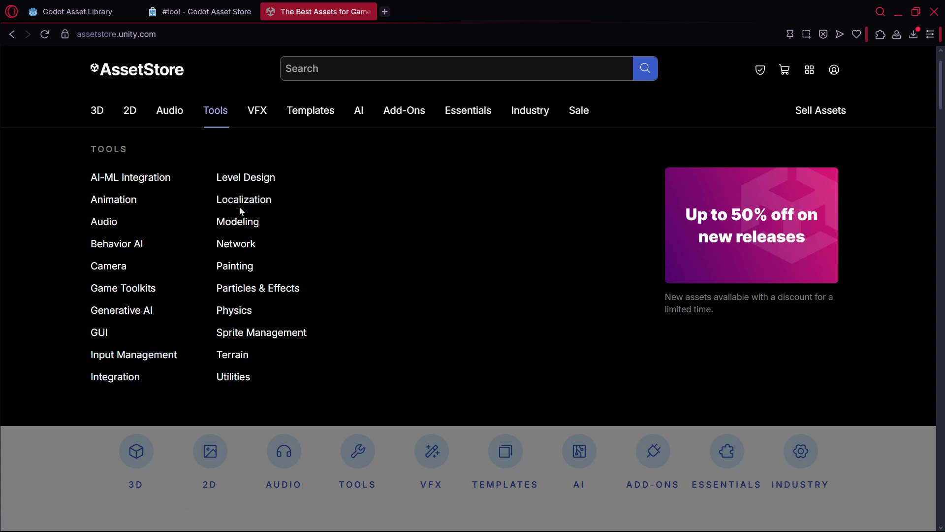
pyautogui.moveTo(229, 260)
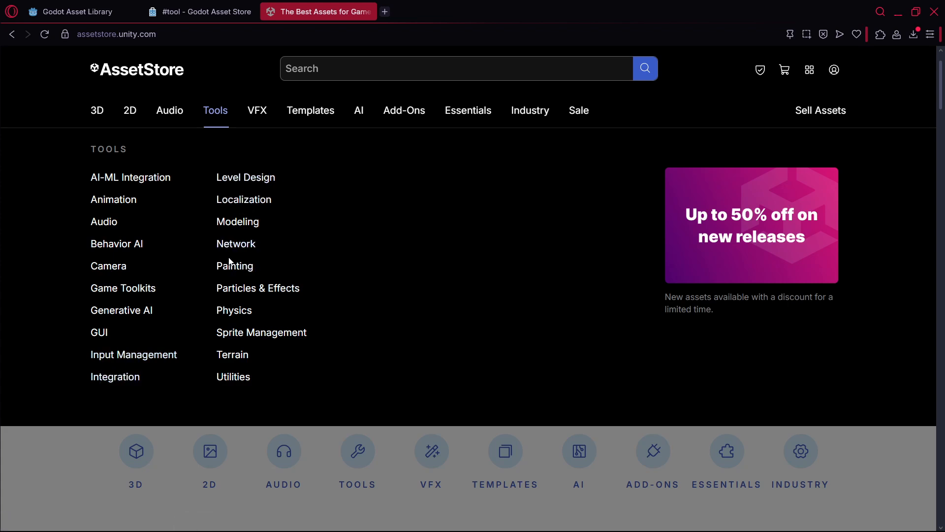
pyautogui.moveTo(263, 233)
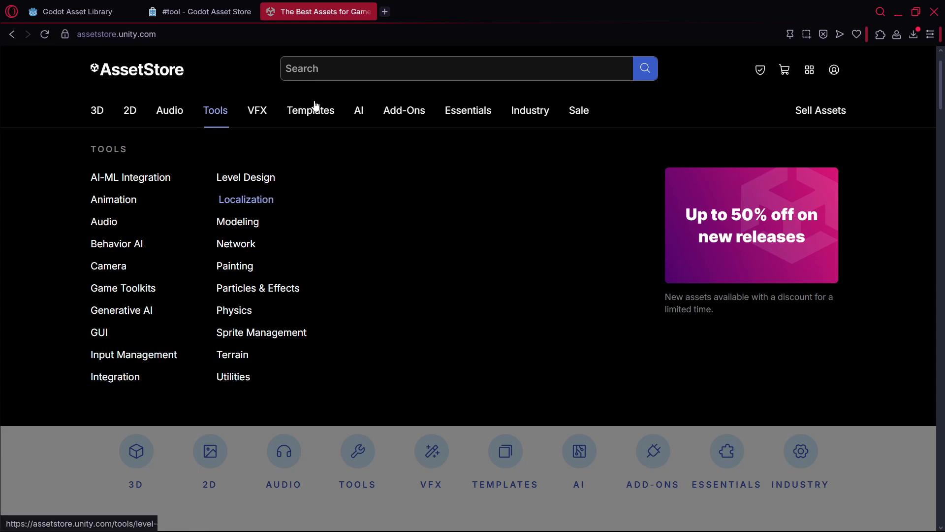
# Search the Unity Asset Store for 'fps'
pyautogui.write('fps')
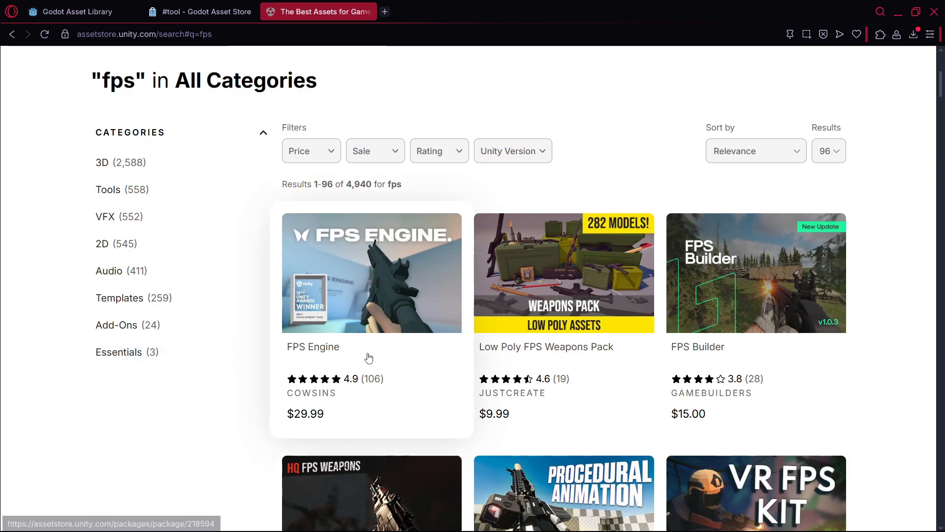
pyautogui.moveTo(739, 331)
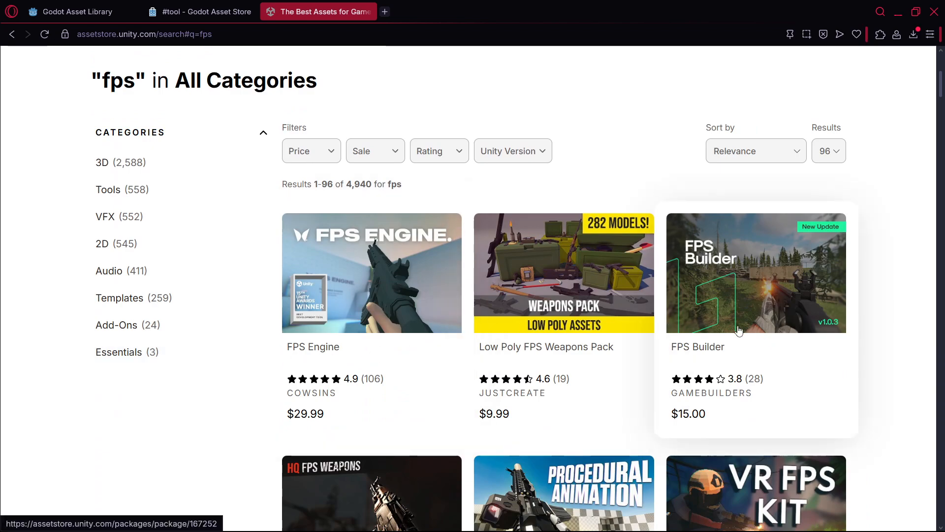
# Filter the fps search results to Free price and the Templates category
pyautogui.scroll(-3)
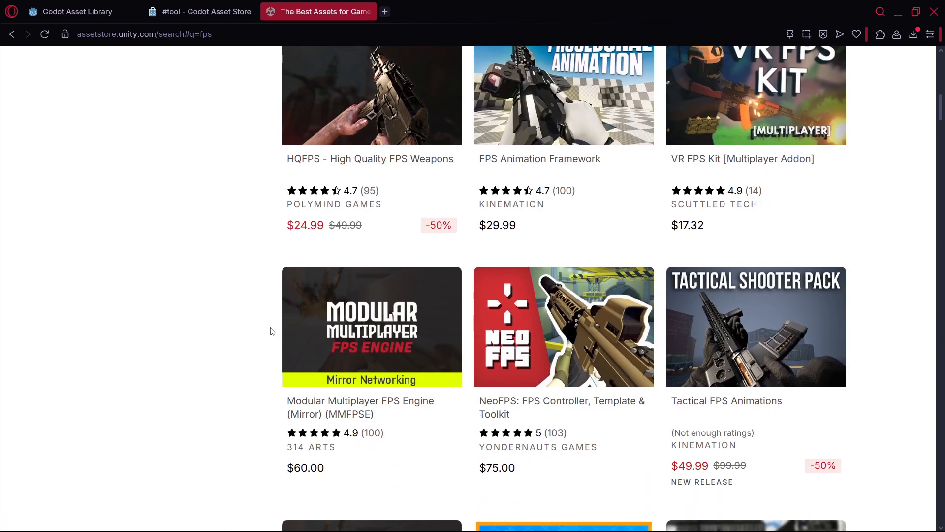
pyautogui.click(311, 397)
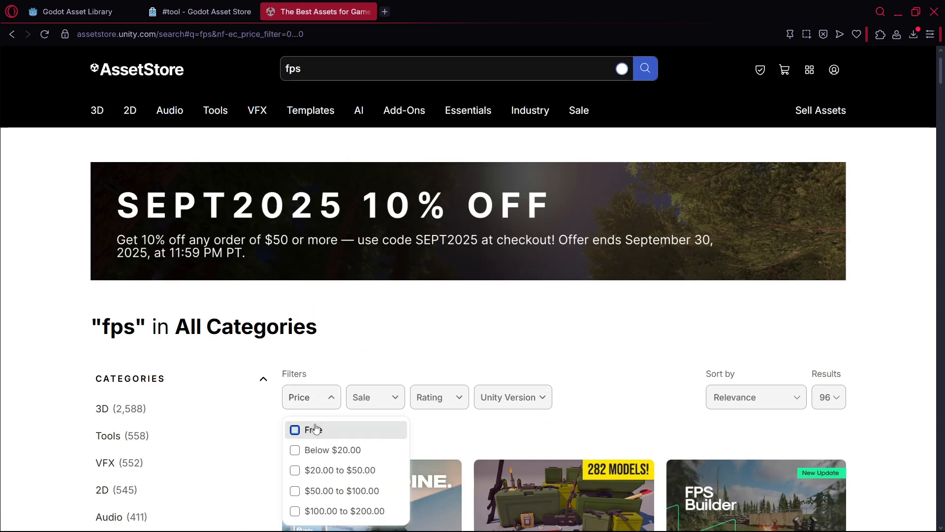
pyautogui.click(313, 429)
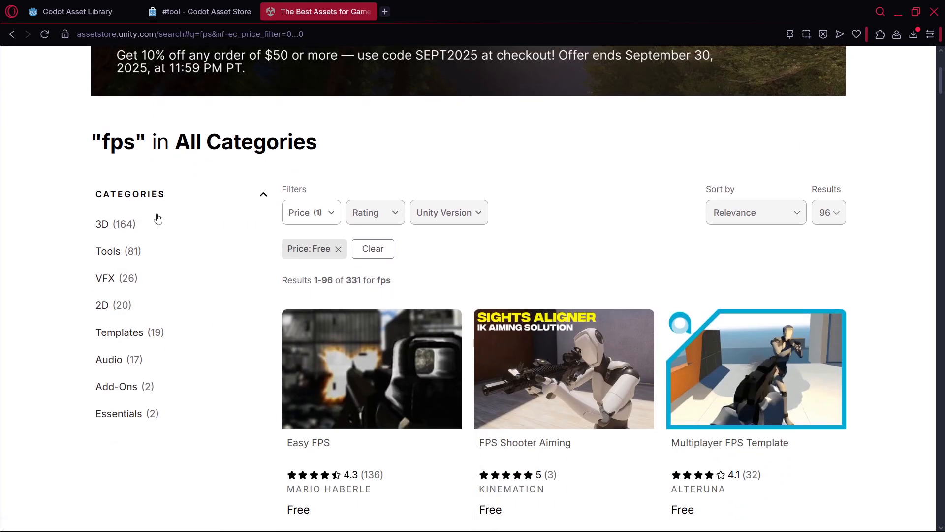
pyautogui.click(119, 332)
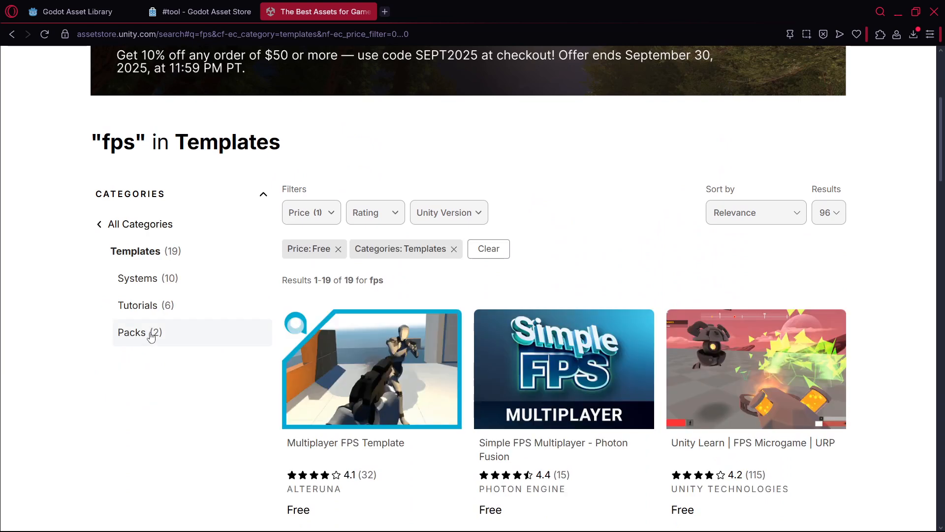
# Browse down through the 19 free fps Templates results
pyautogui.scroll(-3)
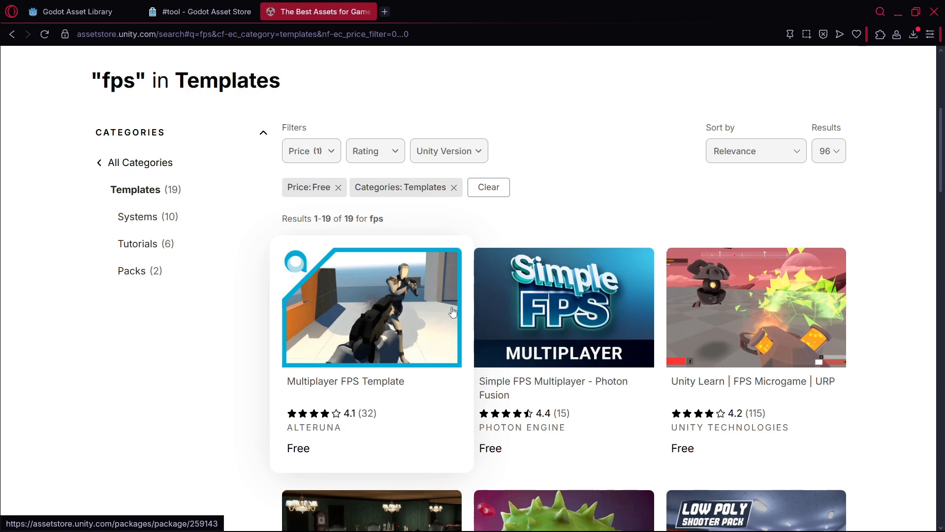
pyautogui.scroll(-3)
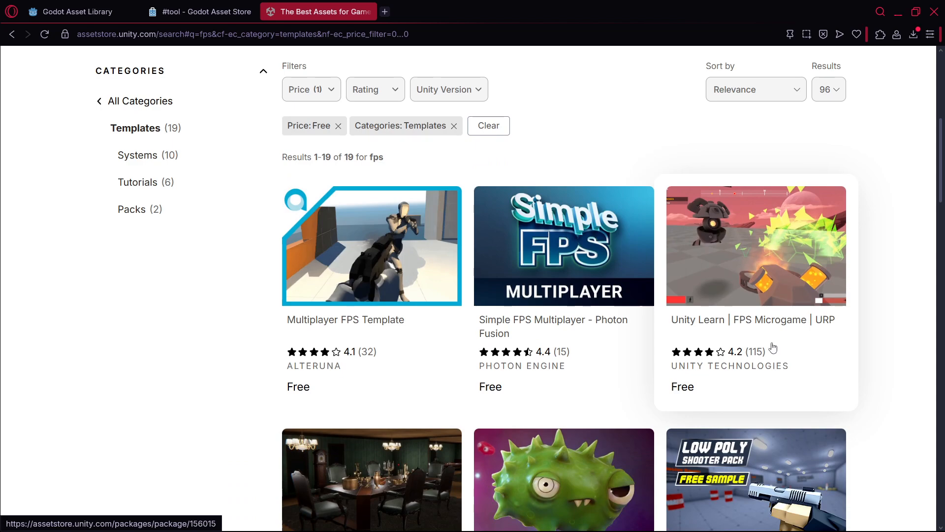
pyautogui.scroll(-3)
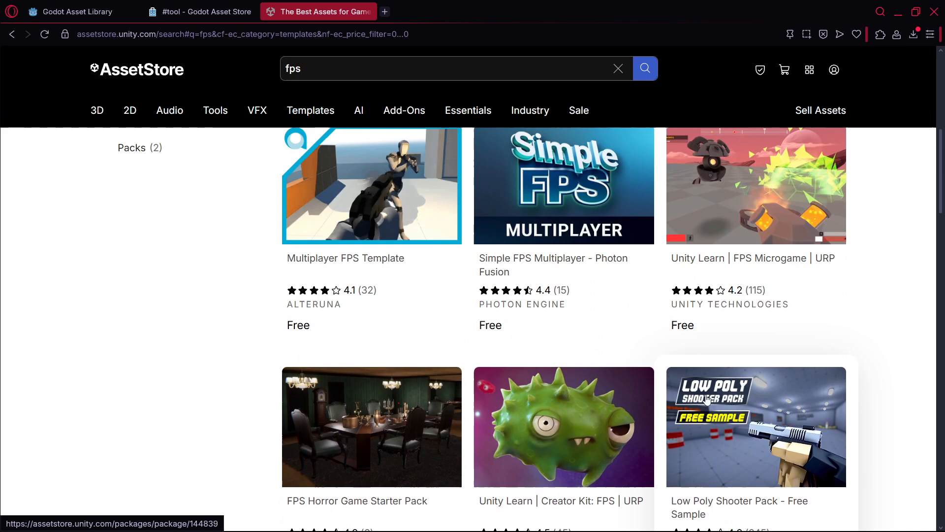
pyautogui.moveTo(809, 308)
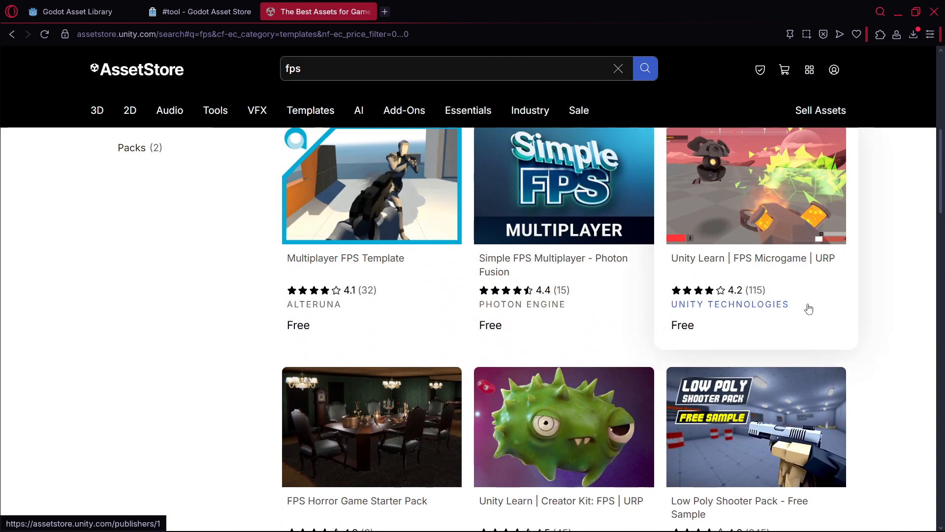
pyautogui.scroll(-3)
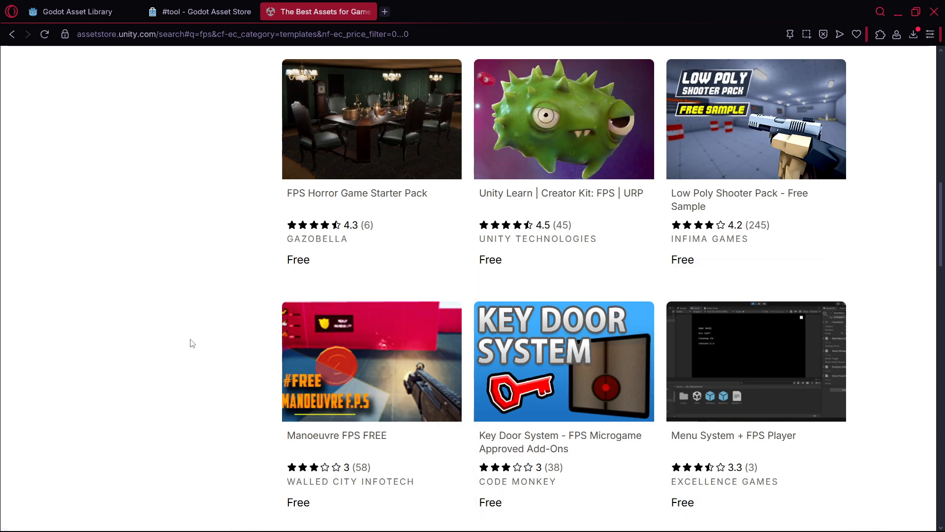
pyautogui.scroll(-3)
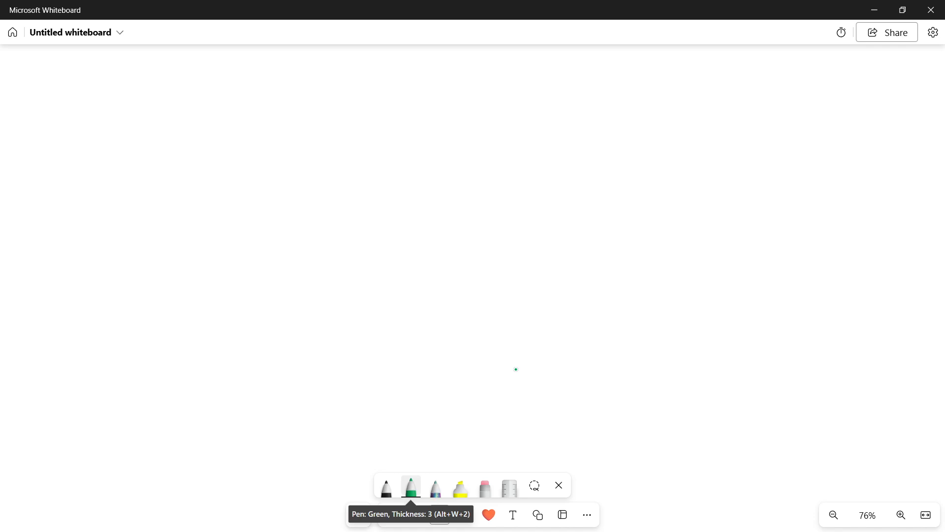
pyautogui.moveTo(156, 400)
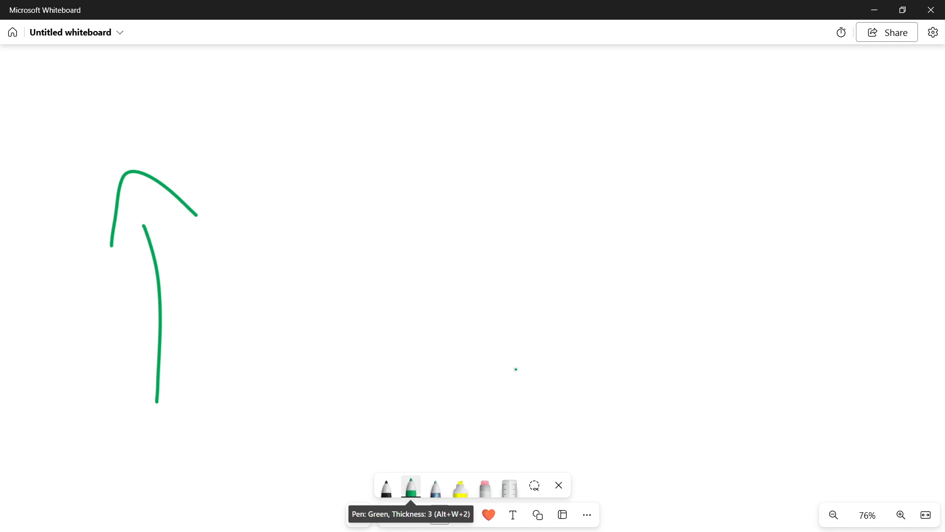
# Draw a green upward arrow and add bracketed notes 'CONT' and 'SL' under 4 WEEKS
pyautogui.moveTo(271, 171); pyautogui.dragTo(273, 391)
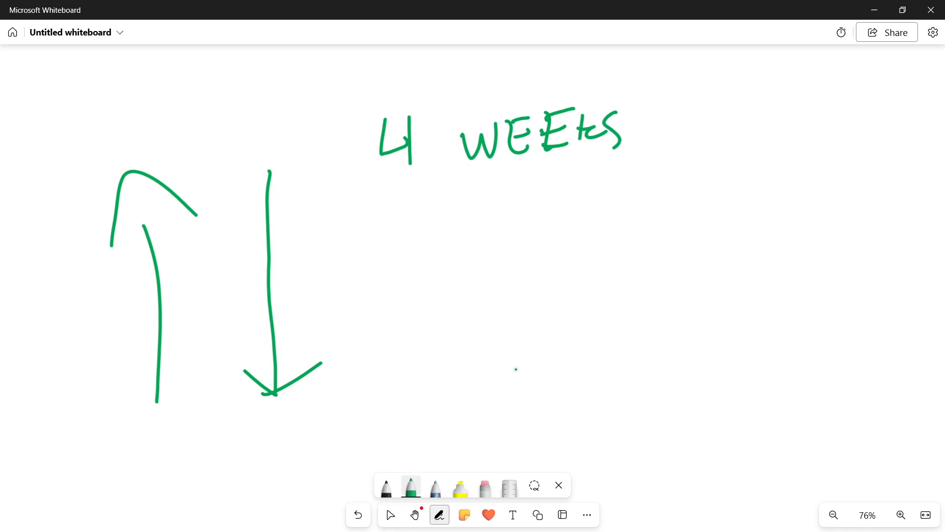
pyautogui.moveTo(446, 199); pyautogui.dragTo(570, 236)
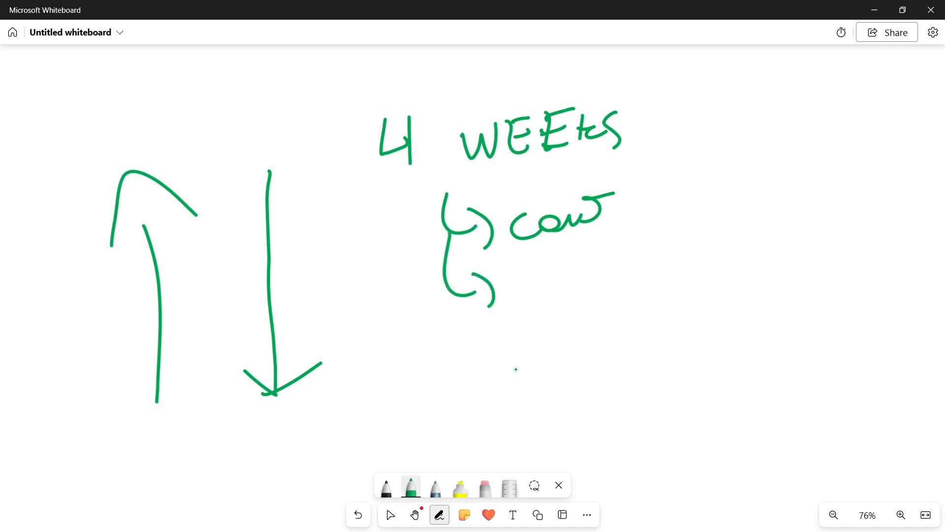
pyautogui.moveTo(521, 271); pyautogui.dragTo(579, 302)
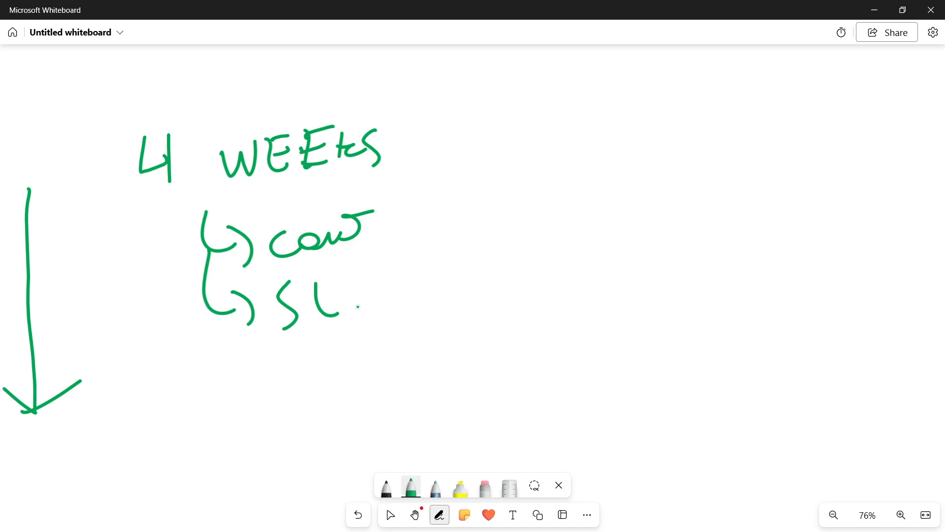
pyautogui.moveTo(350, 320)
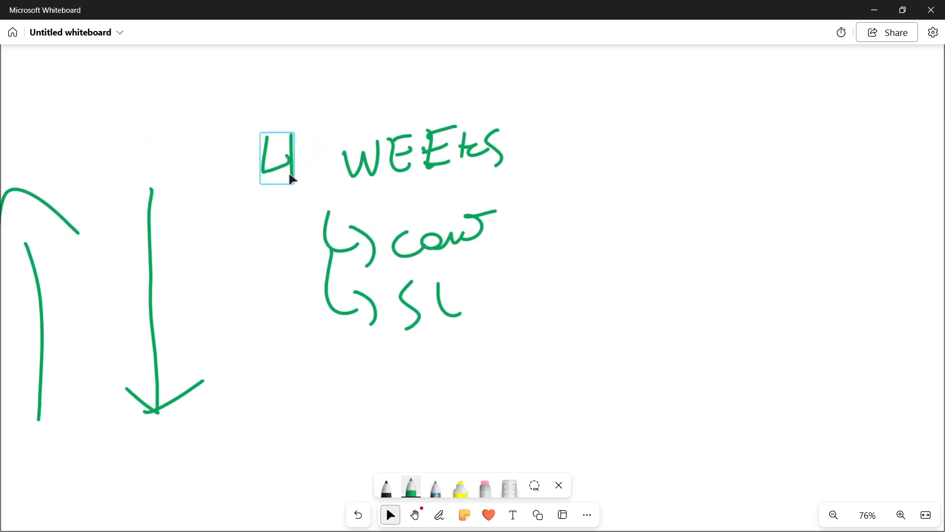
# Underline '4 WEEKS', then check the strokes with the select tool before returning to the pen
pyautogui.moveTo(247, 193); pyautogui.dragTo(522, 172)
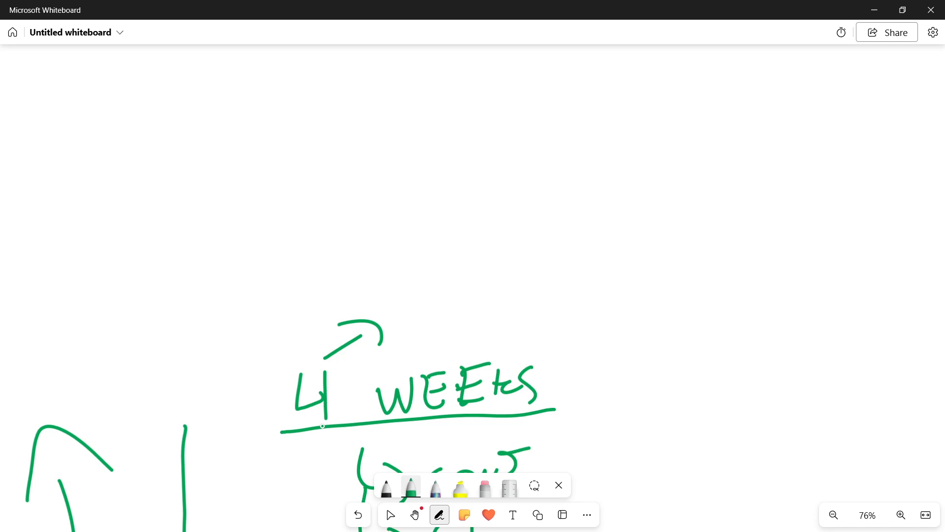
pyautogui.click(390, 515)
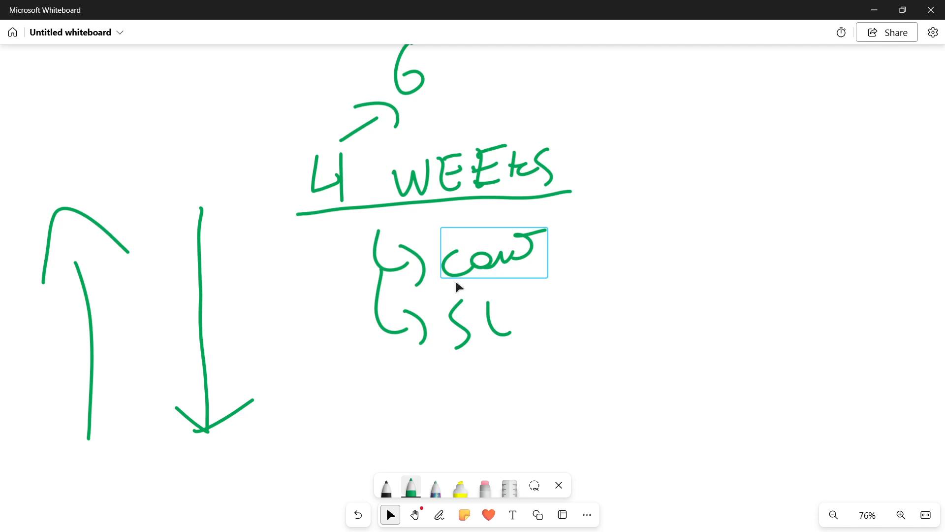
pyautogui.click(440, 514)
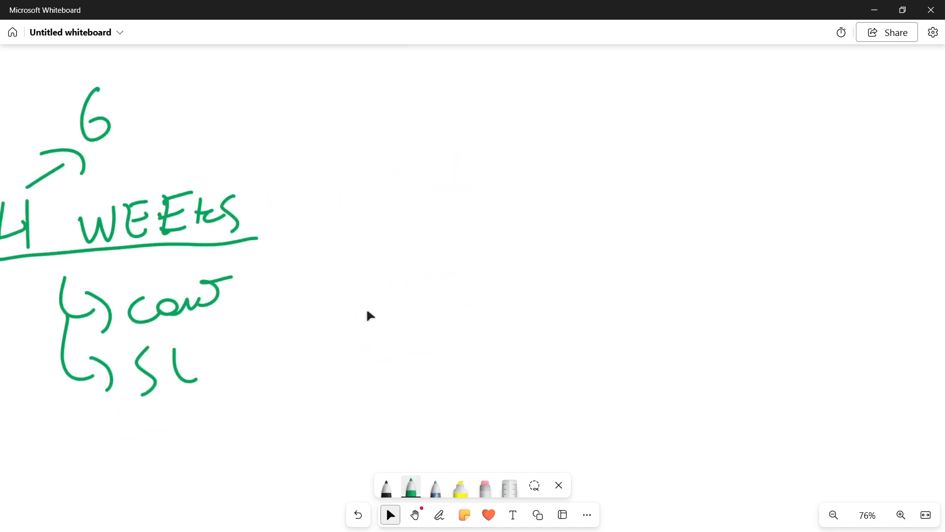
# Draw the A/B dividing line and B label, then add STONE, a box, arrow and question mark
pyautogui.click(440, 515)
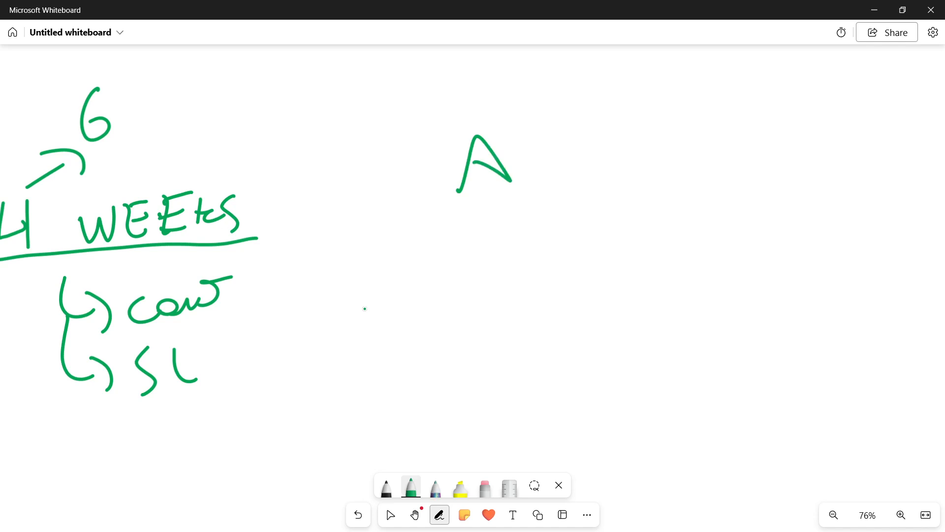
pyautogui.moveTo(590, 125); pyautogui.dragTo(591, 392)
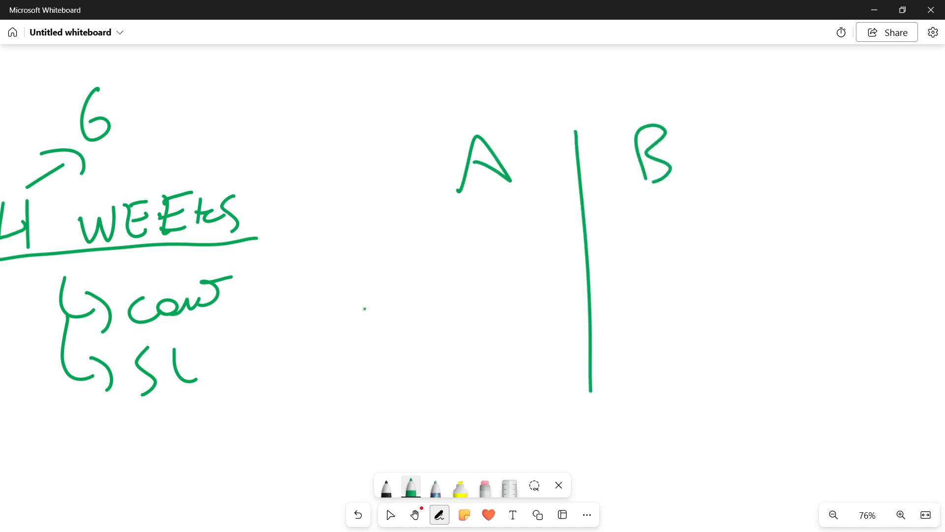
pyautogui.moveTo(404, 235); pyautogui.dragTo(766, 207)
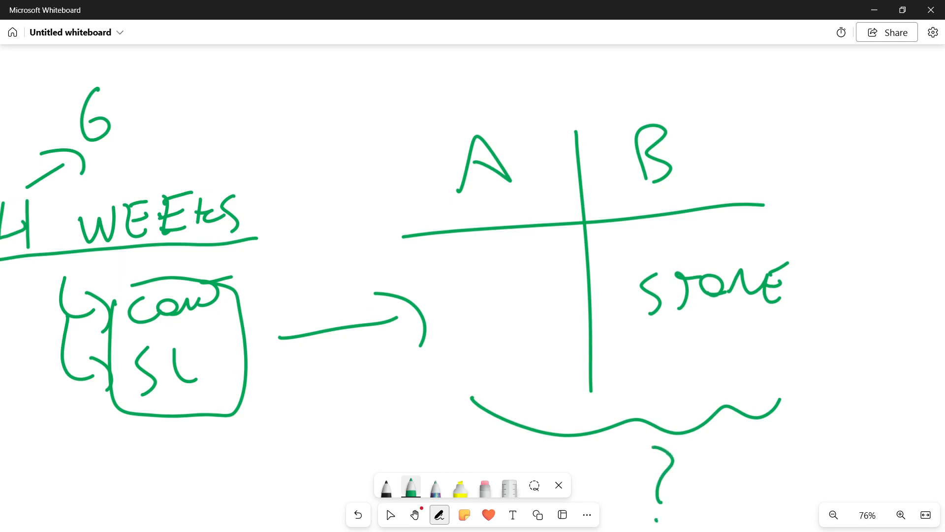
pyautogui.click(390, 514)
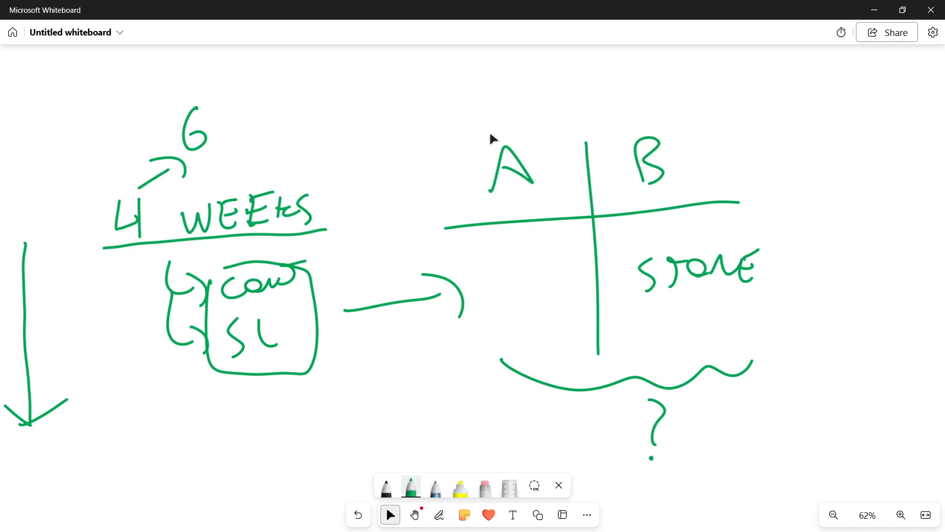
pyautogui.moveTo(615, 194)
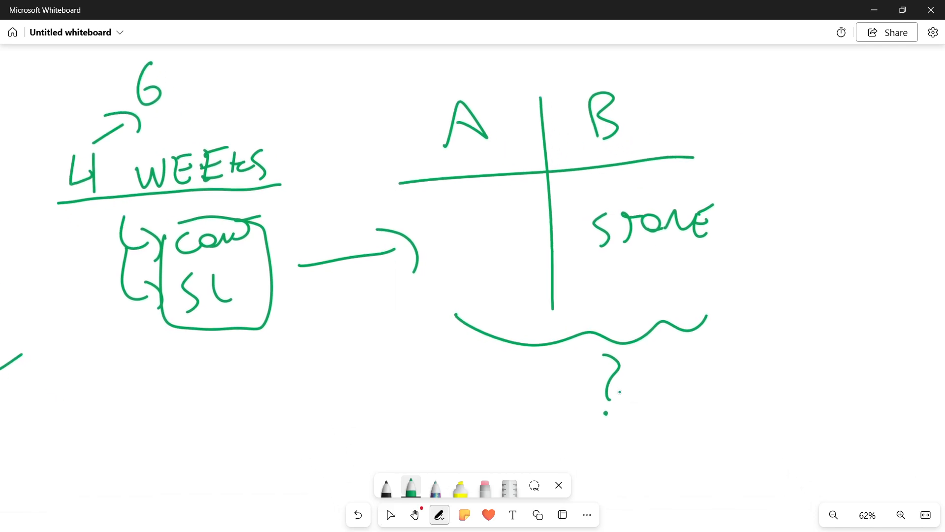
pyautogui.click(390, 514)
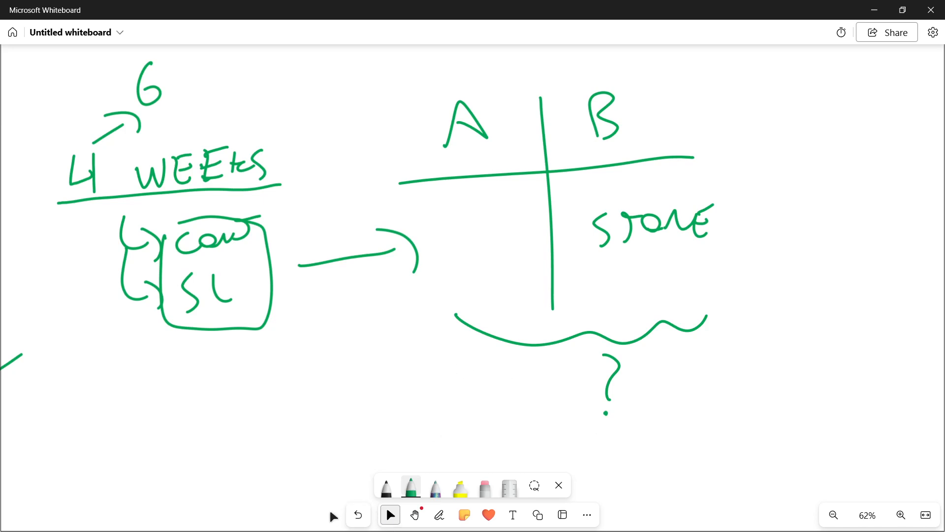
pyautogui.click(439, 514)
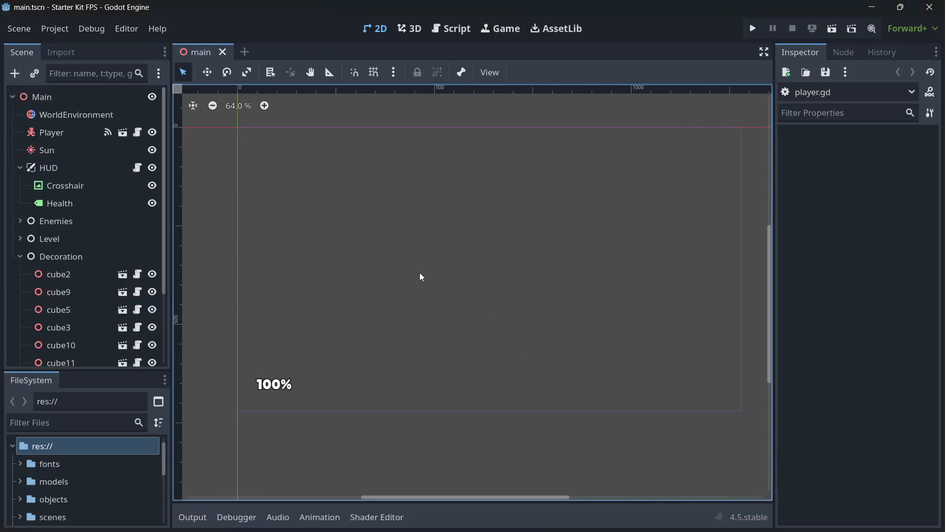
# Switch Godot from the 3D view to the Script editor and scroll through player.gd
pyautogui.click(414, 28)
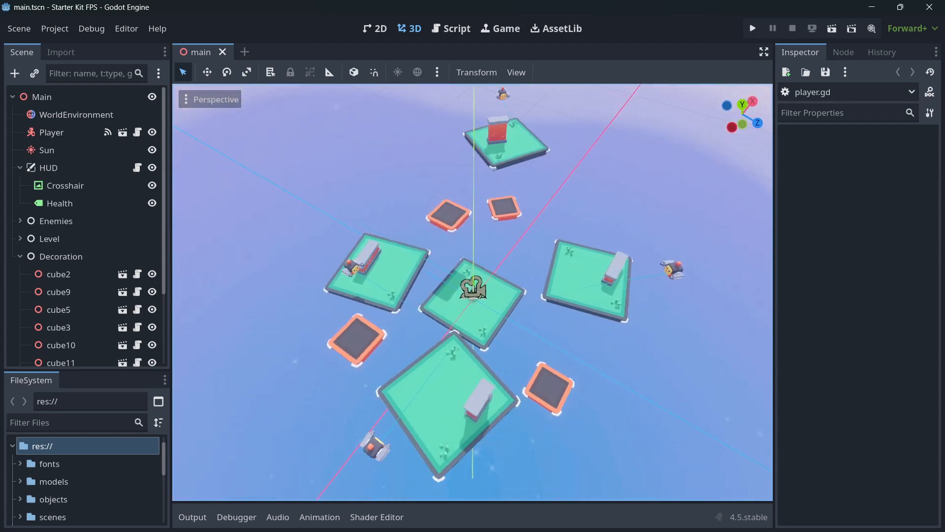
pyautogui.click(450, 28)
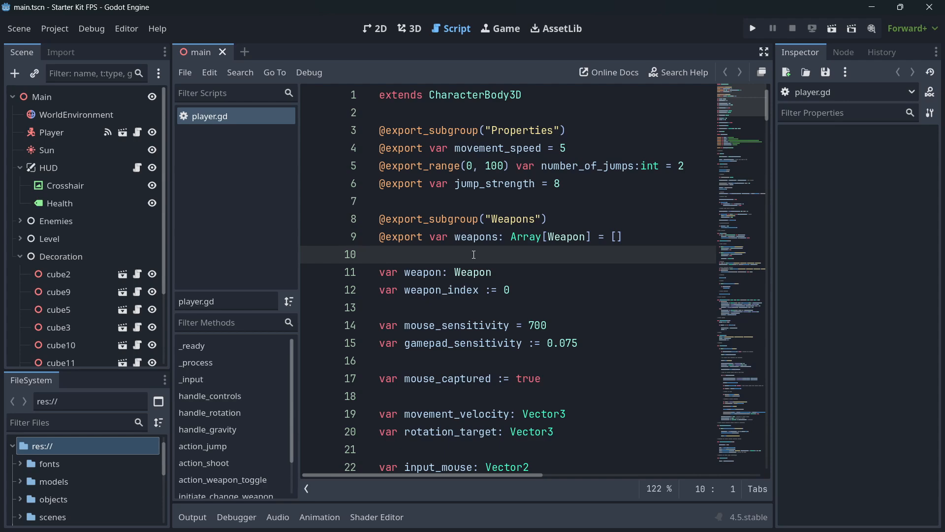
pyautogui.scroll(-3)
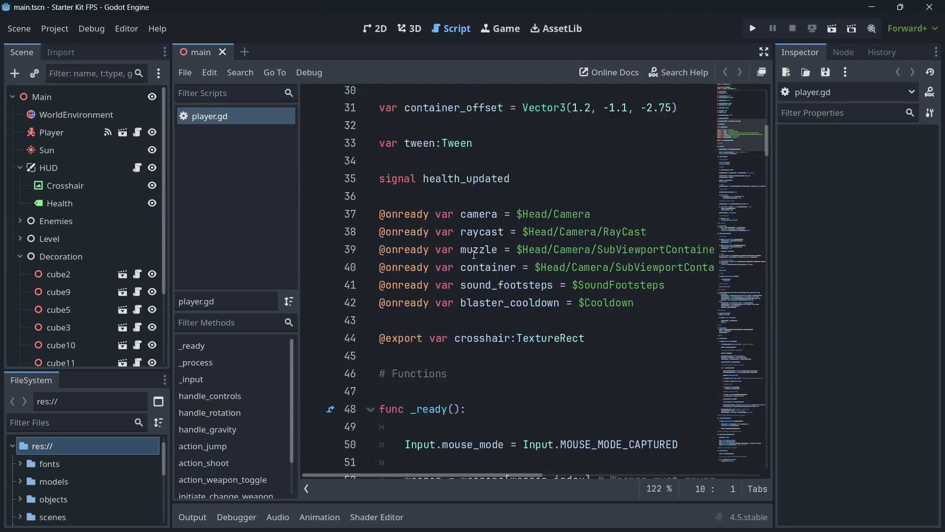
pyautogui.scroll(-3)
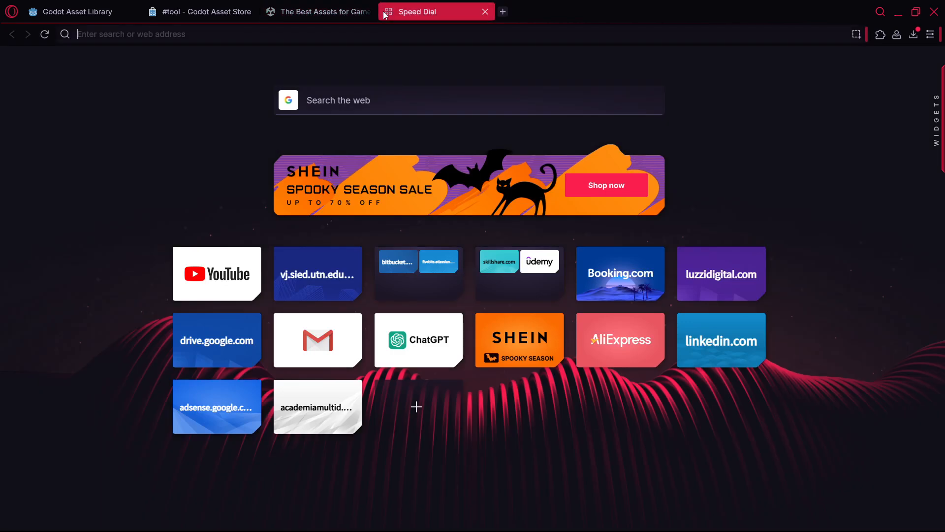
# Open ChatGPT, type 'Write me a guide for a beginner…' and select the Thinking model
pyautogui.click(419, 339)
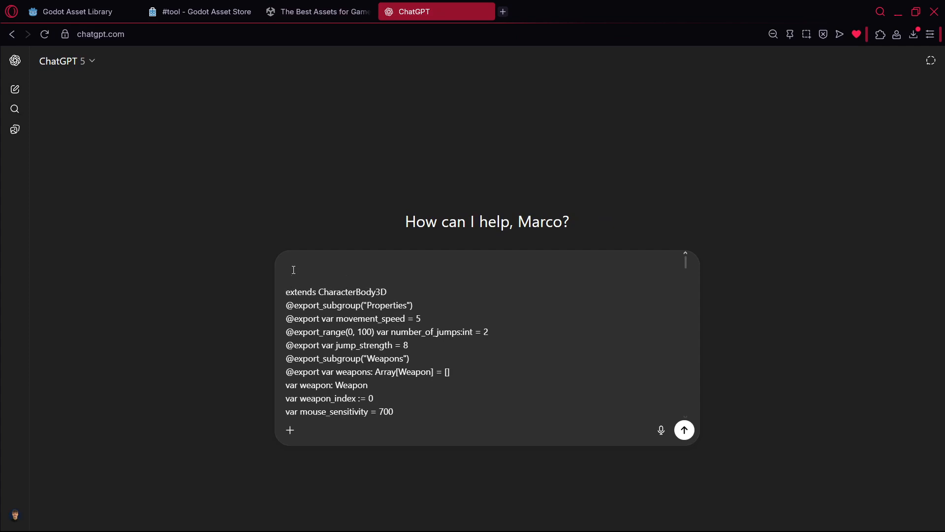
pyautogui.write('Write me a guide')
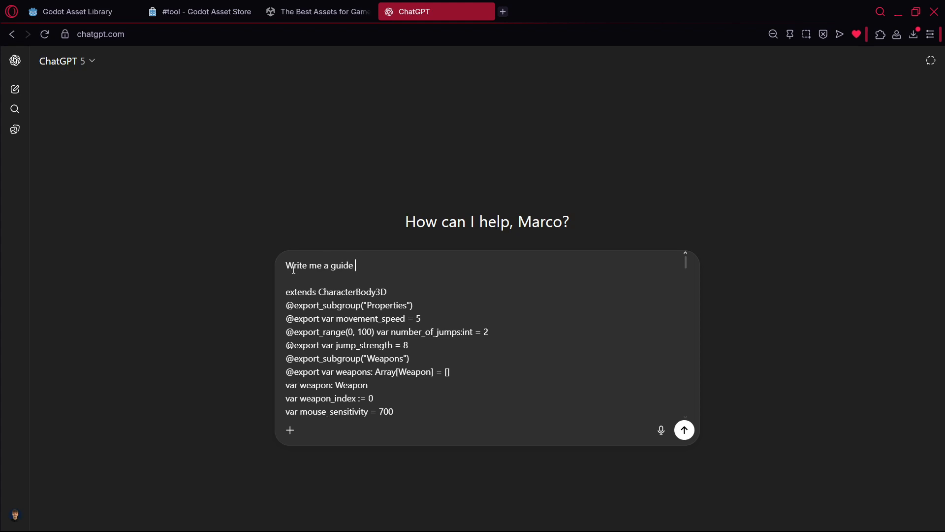
pyautogui.write('for')
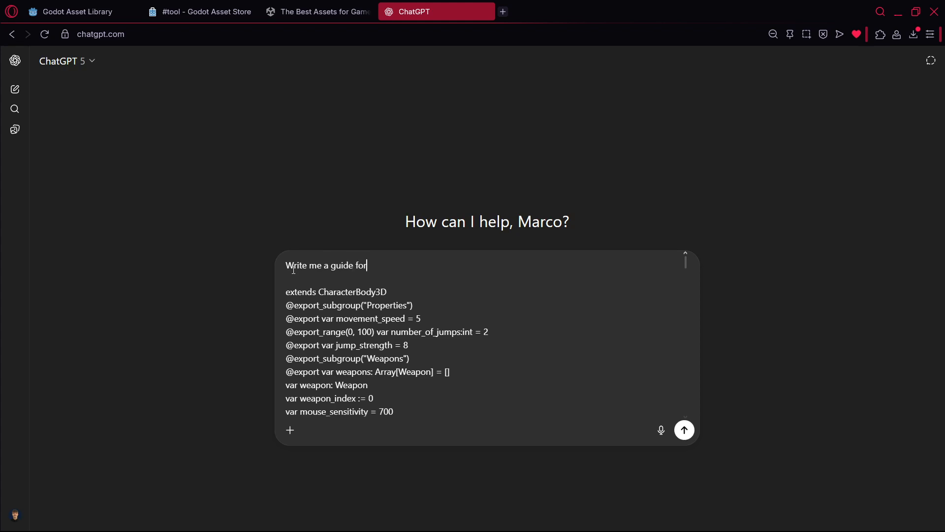
pyautogui.write('a beginner about this code')
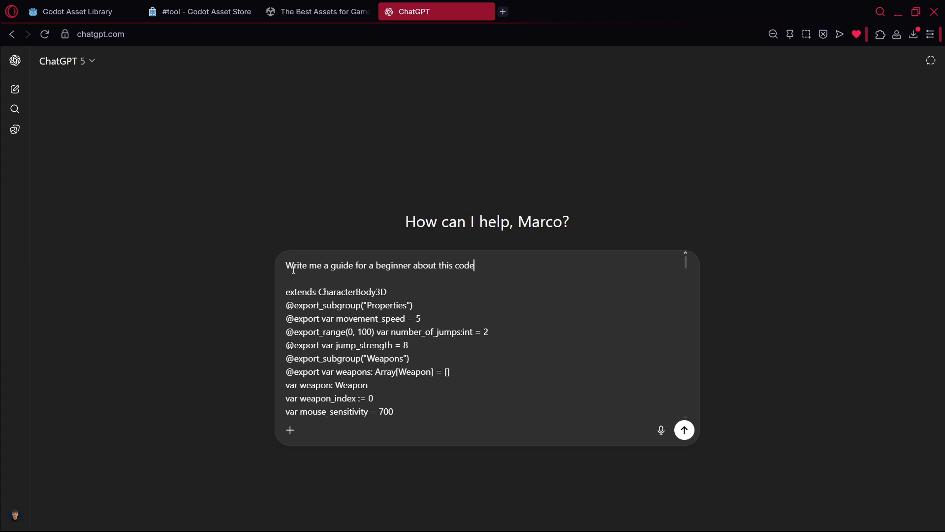
pyautogui.click(63, 60)
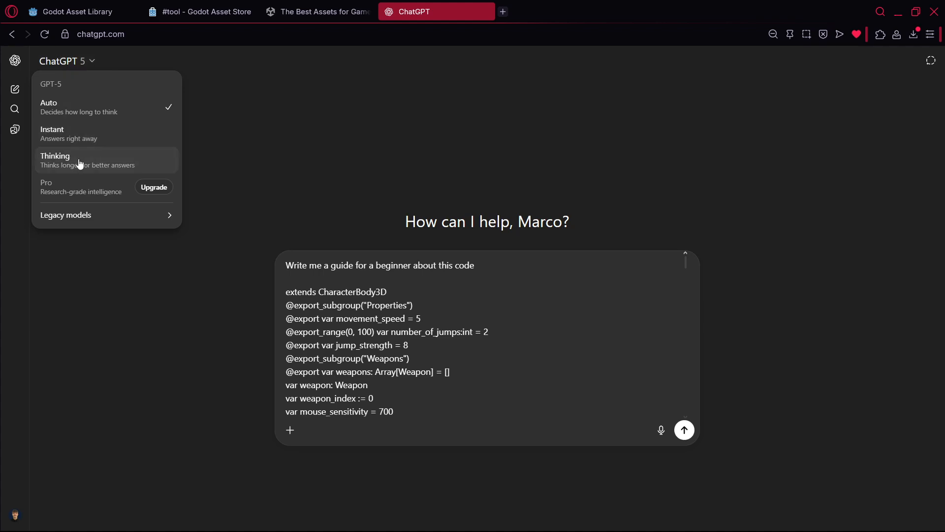
pyautogui.click(55, 156)
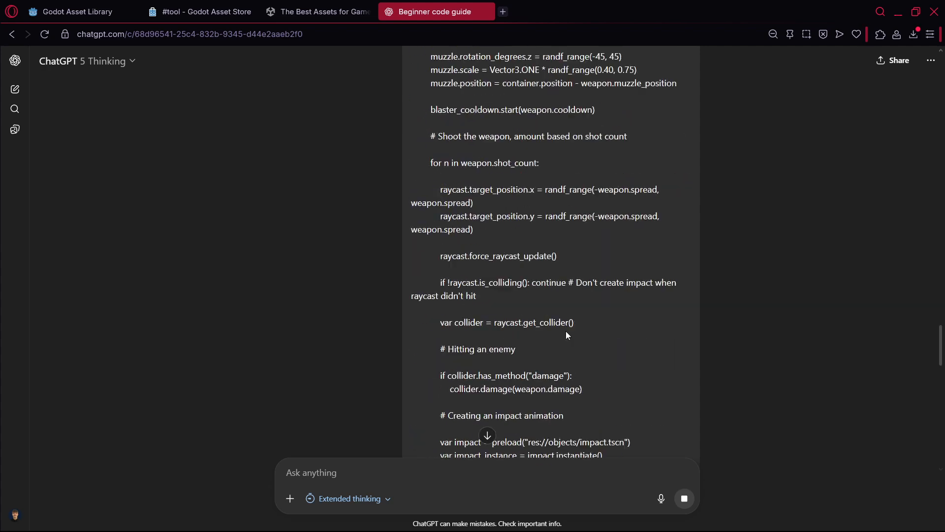
# Scroll through the finished guide, from node tree and input actions to customization tips
pyautogui.scroll(-3)
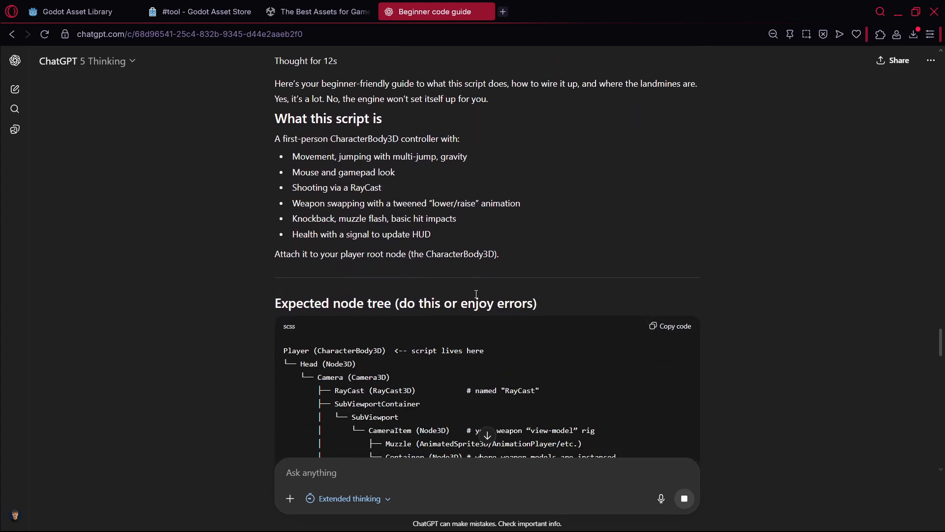
pyautogui.scroll(-3)
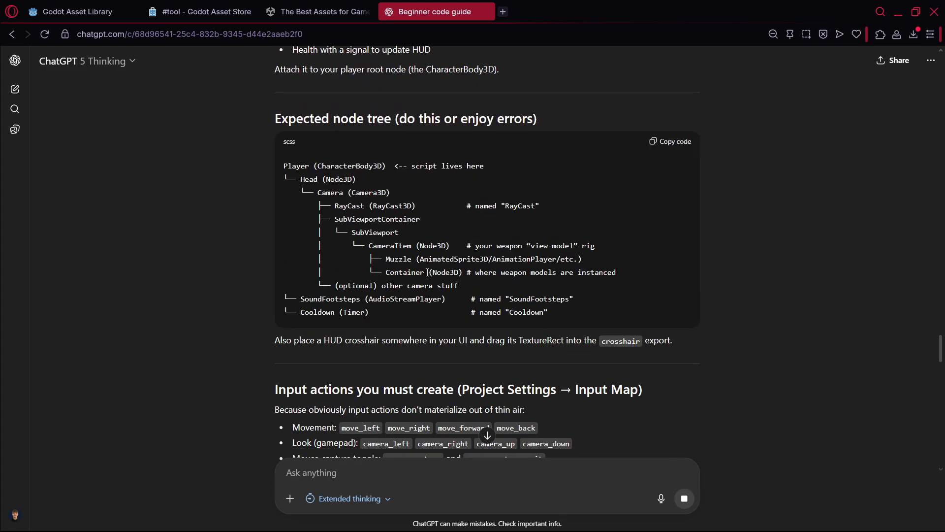
pyautogui.scroll(-3)
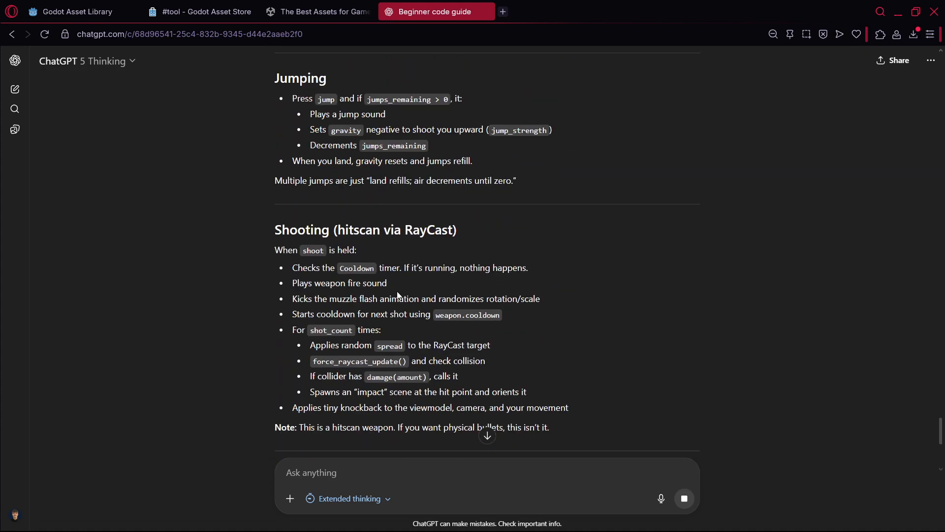
pyautogui.scroll(-3)
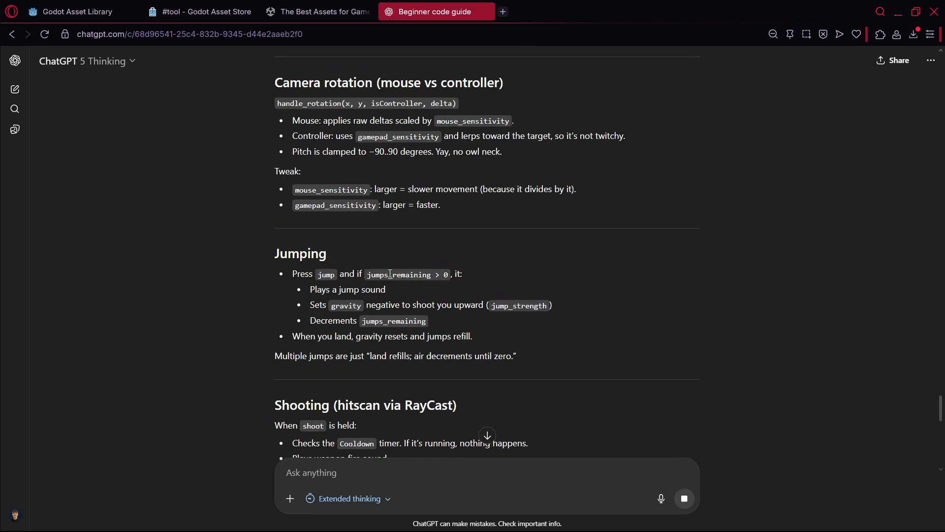
pyautogui.scroll(-3)
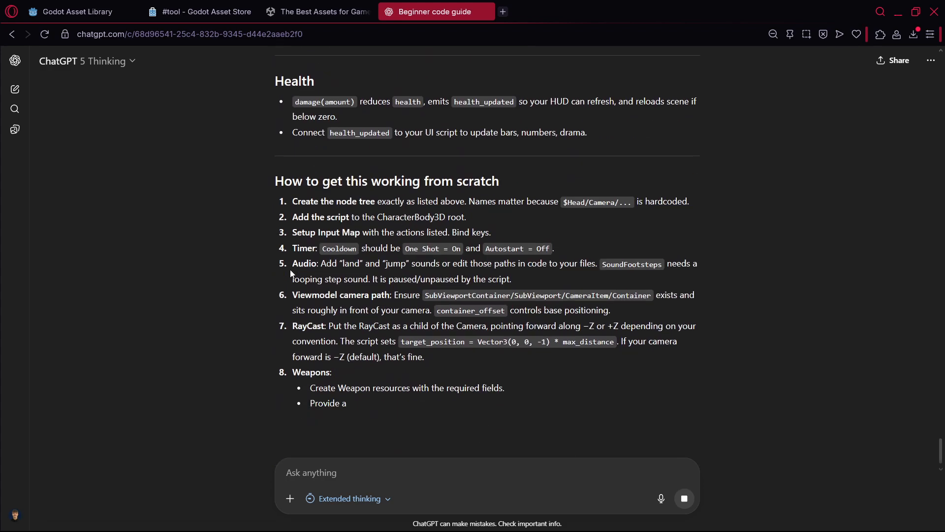
pyautogui.scroll(-3)
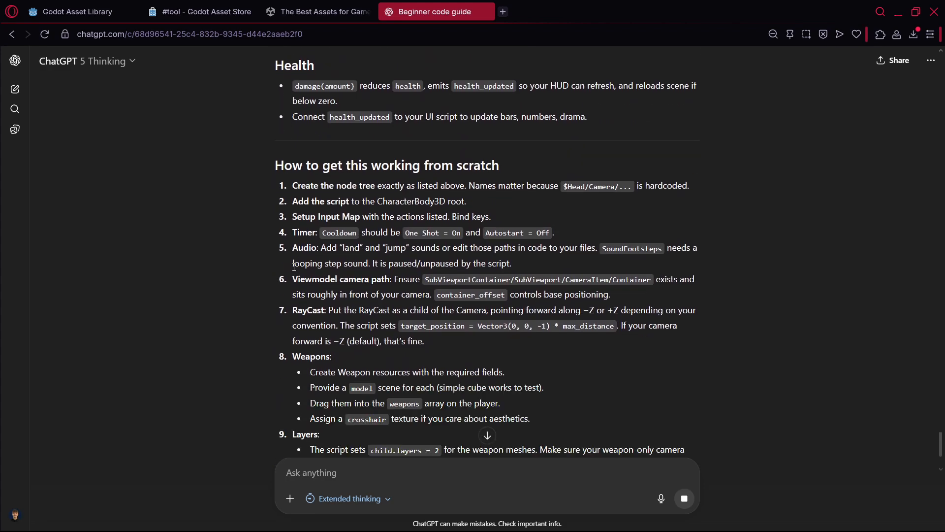
pyautogui.scroll(-3)
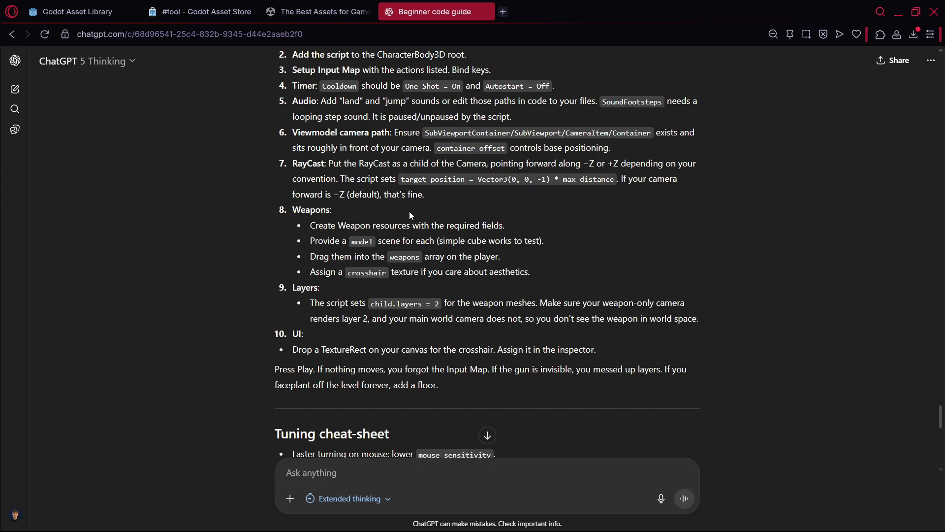
pyautogui.scroll(-3)
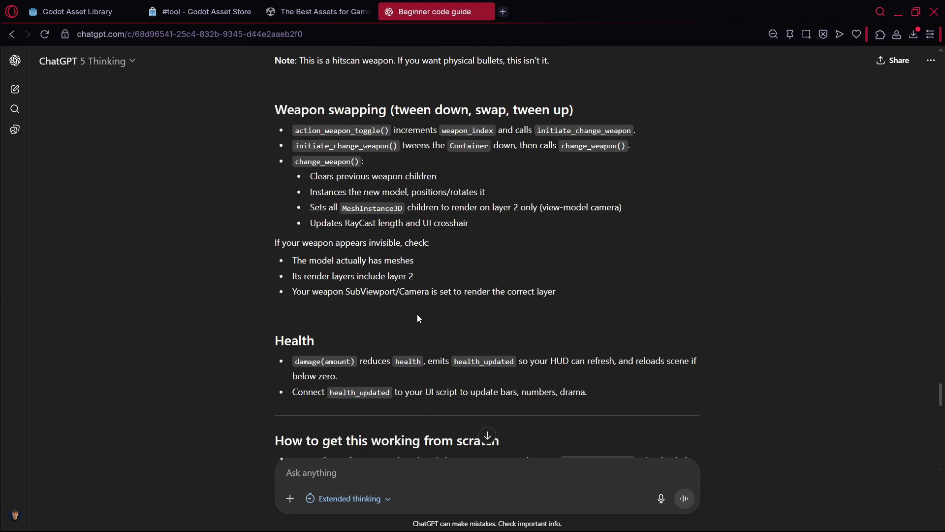
pyautogui.scroll(-3)
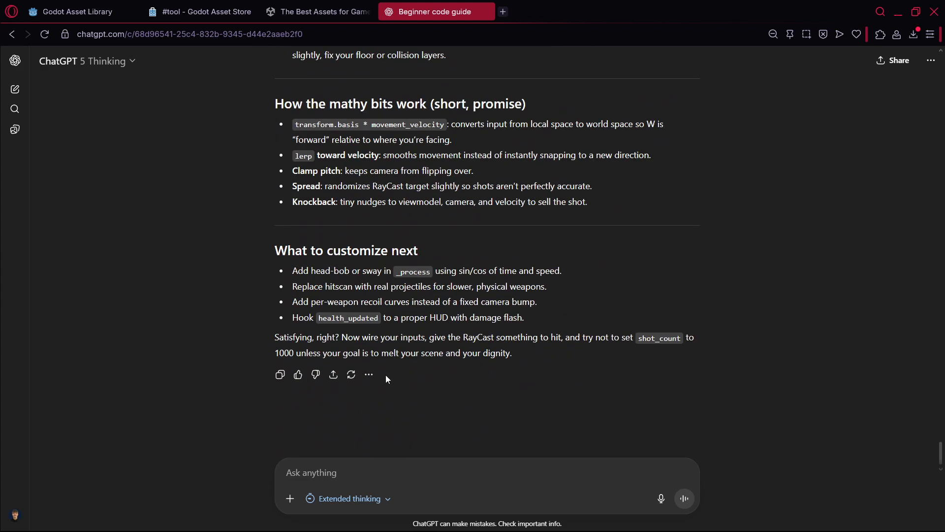
# Request a fuller code-snippet guide, glance at Godot #tool results, then return to Unity's free fps templates
pyautogui.click(199, 12)
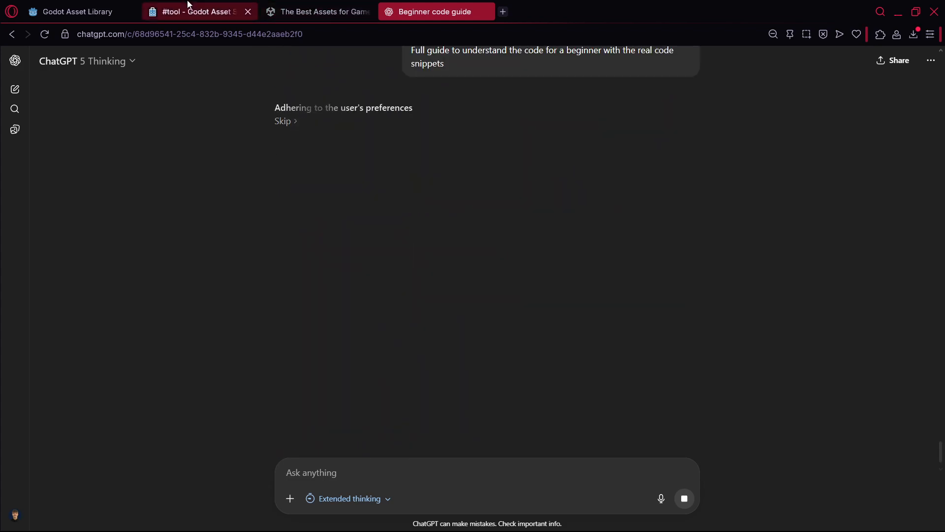
pyautogui.click(198, 11)
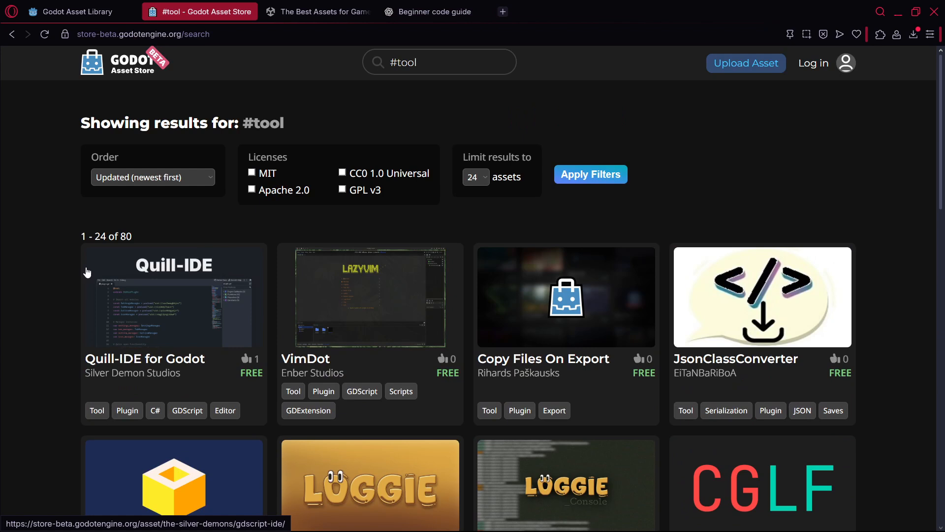
pyautogui.moveTo(132, 71)
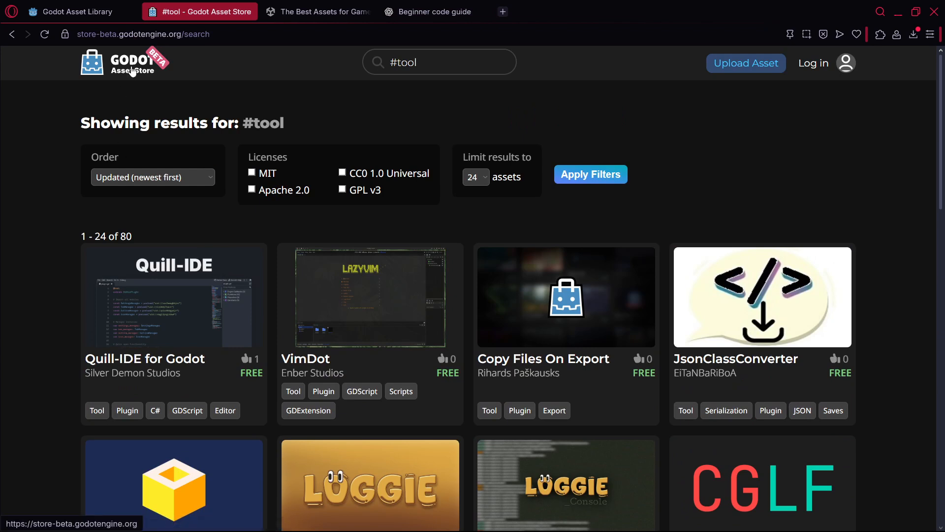
pyautogui.click(317, 11)
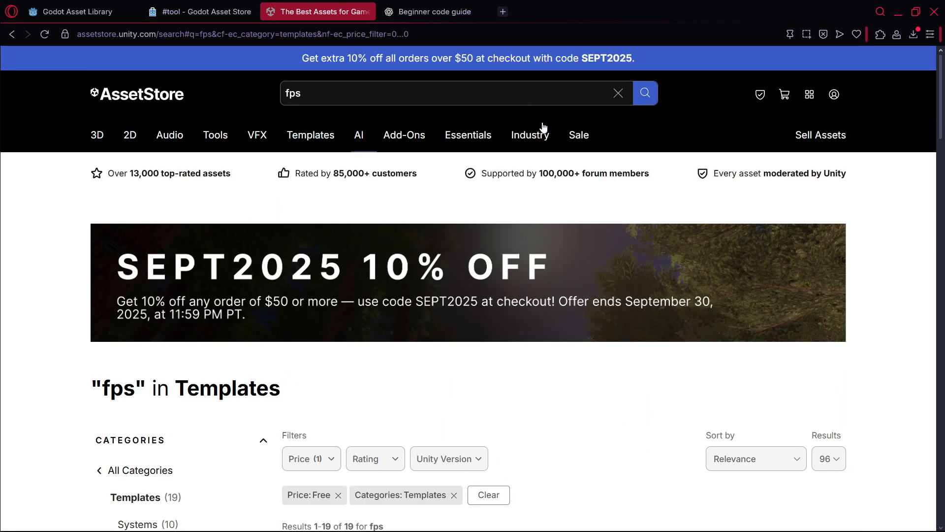
# Open the Unity Asset Store Tools category page, then go back to the Beginner code guide chat
pyautogui.click(215, 134)
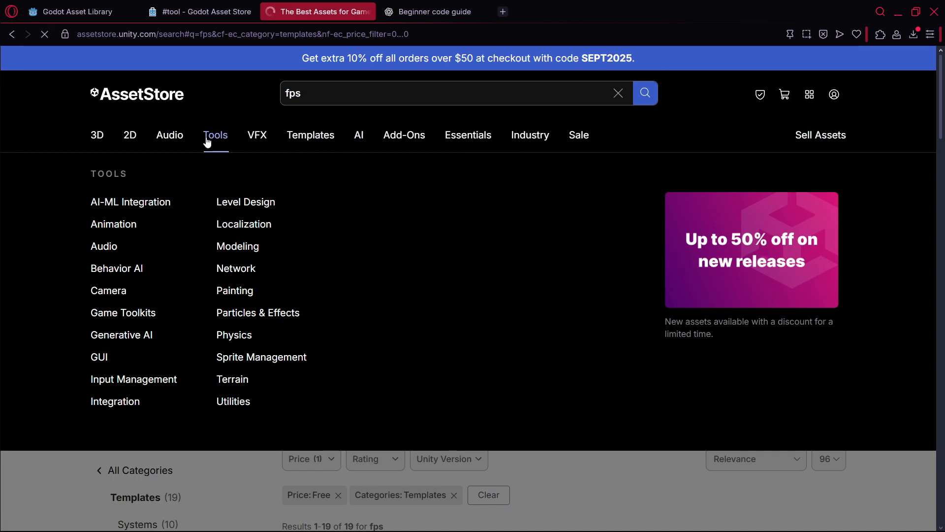
pyautogui.click(214, 134)
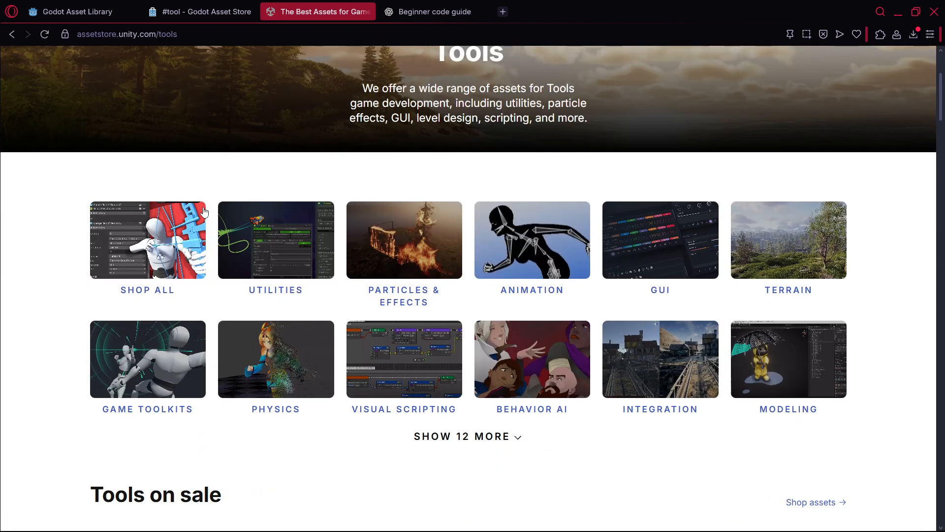
pyautogui.click(435, 11)
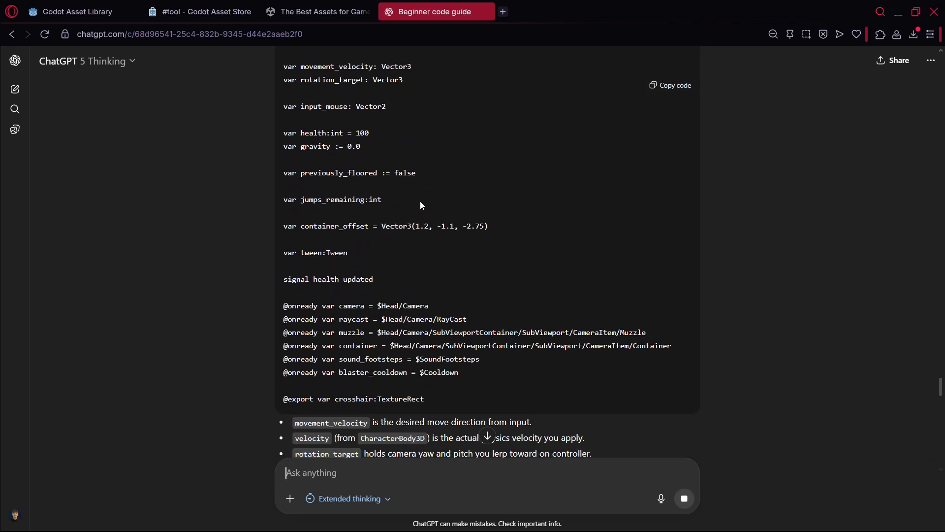
# Scroll through the finished player.gd snippet guide down to the Mental model recap
pyautogui.scroll(-3)
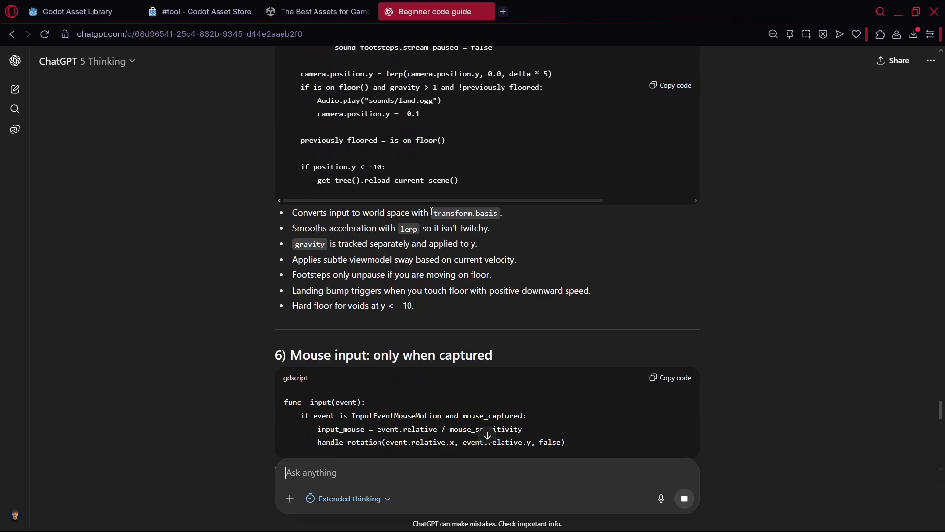
pyautogui.scroll(-3)
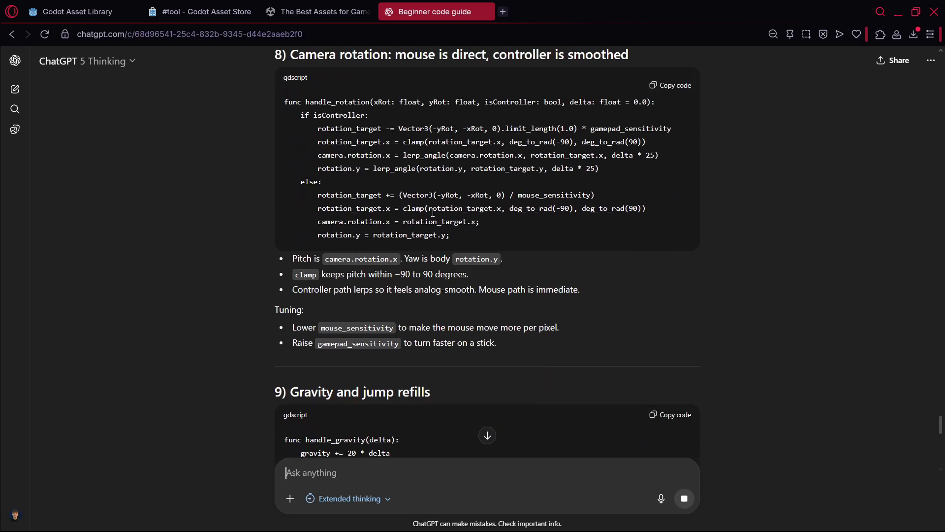
pyautogui.scroll(-3)
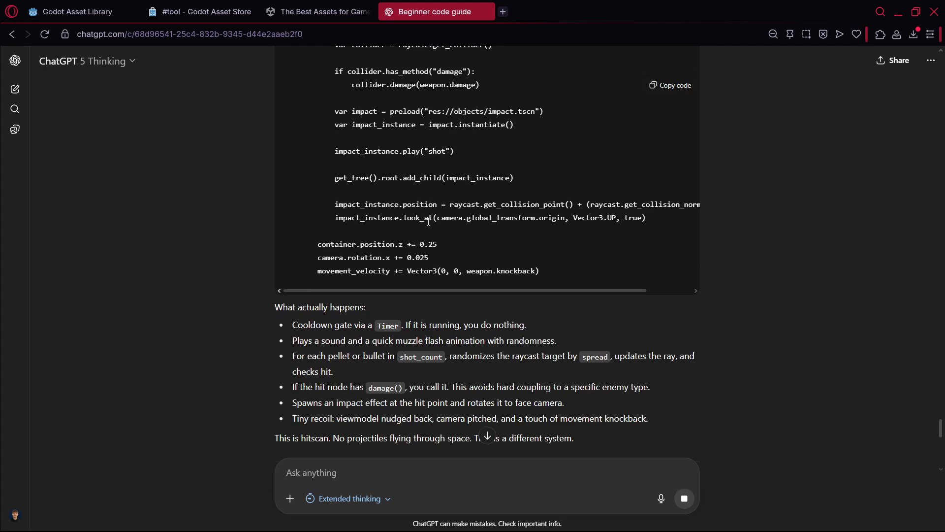
pyautogui.scroll(-3)
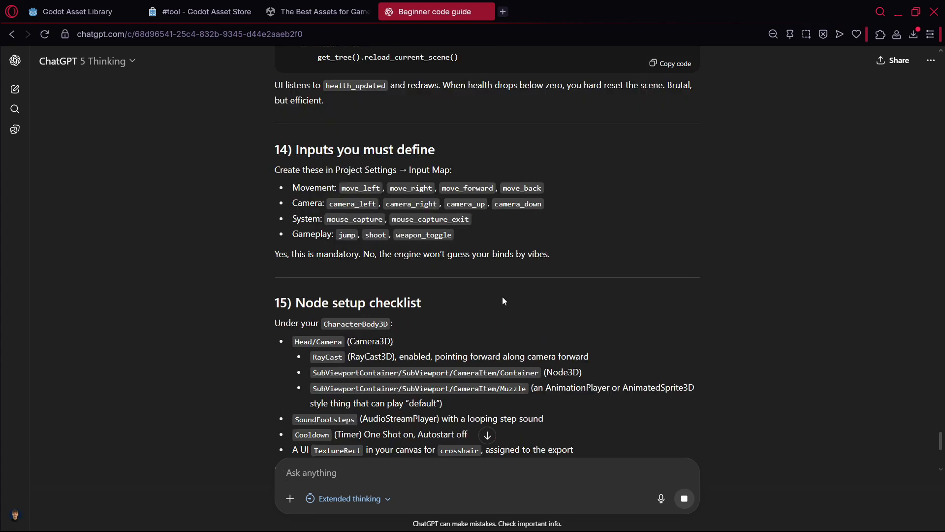
pyautogui.scroll(-3)
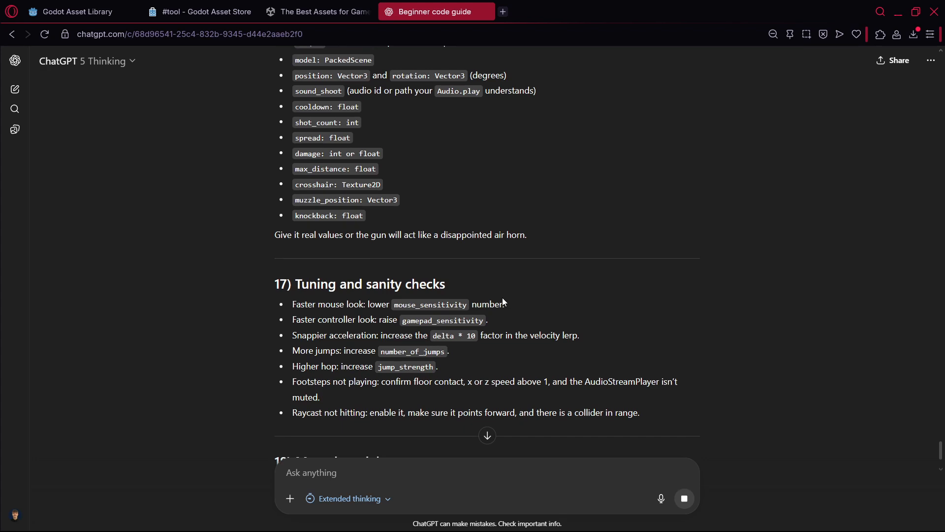
pyautogui.scroll(-3)
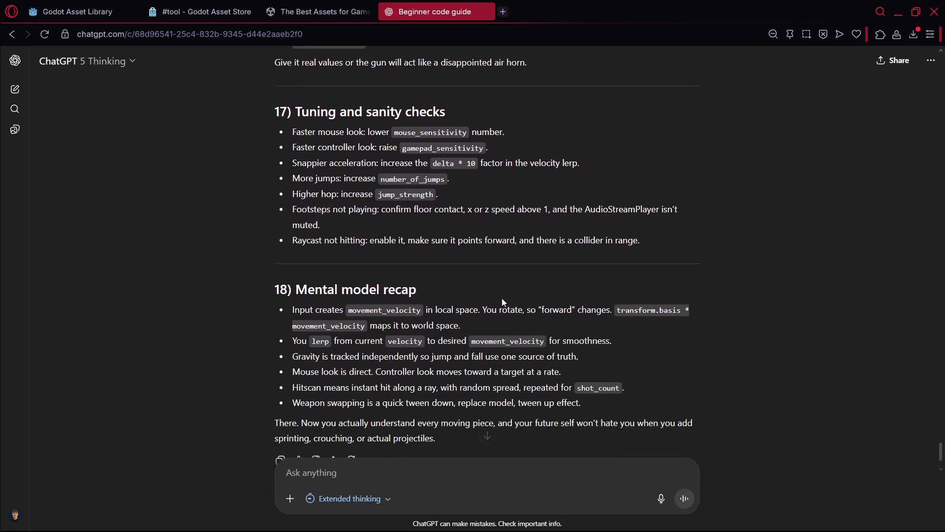